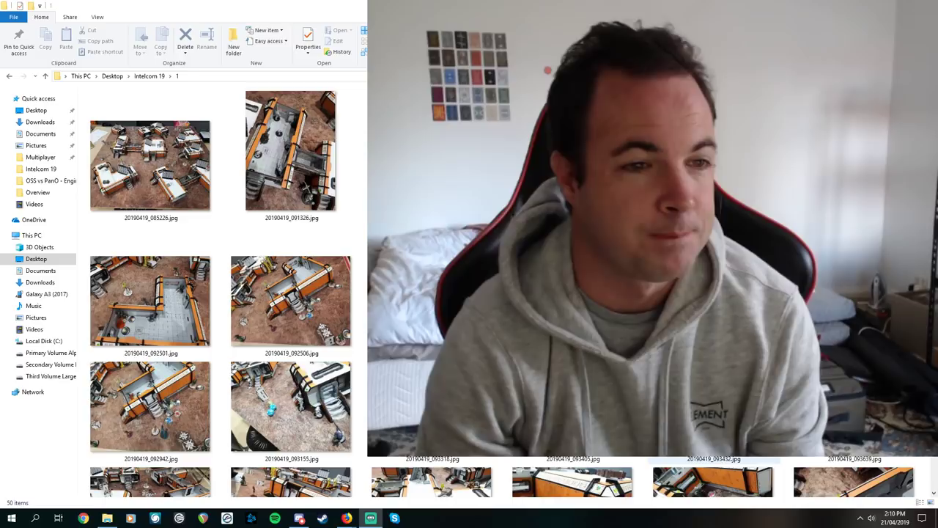
Step: Open the first table photo from the folder in Intelcom 19
click(149, 161)
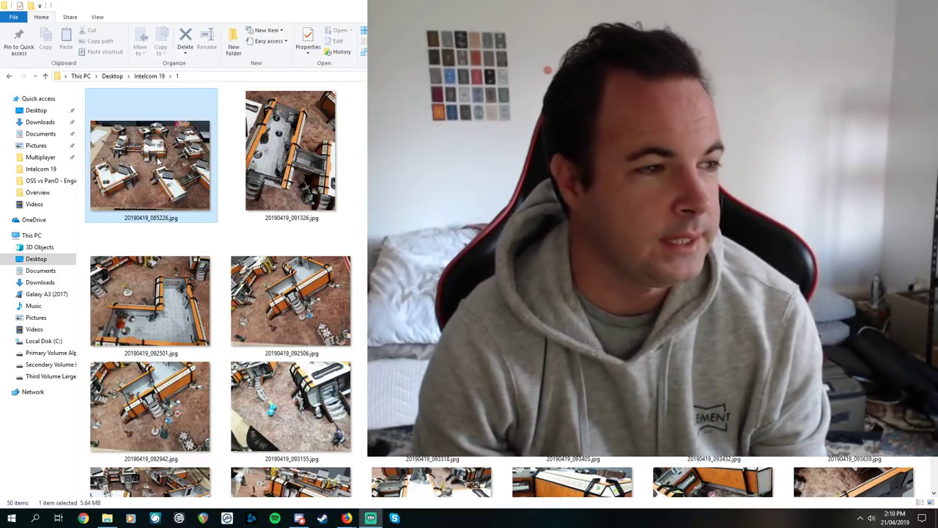
double_click(149, 164)
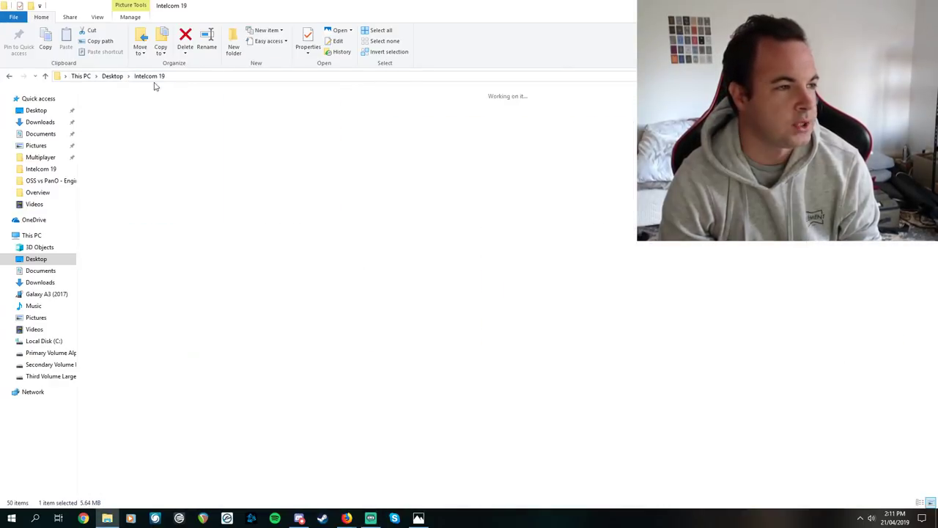
click(270, 168)
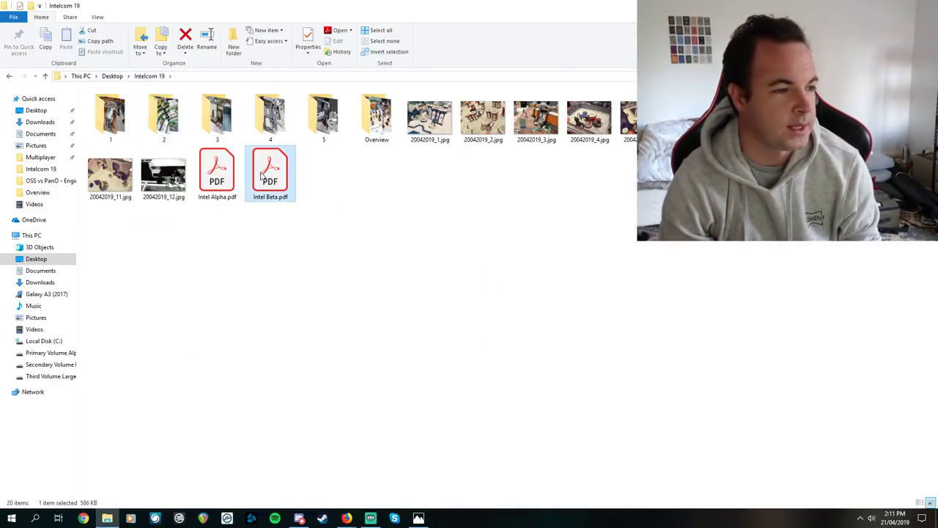
double_click(269, 168)
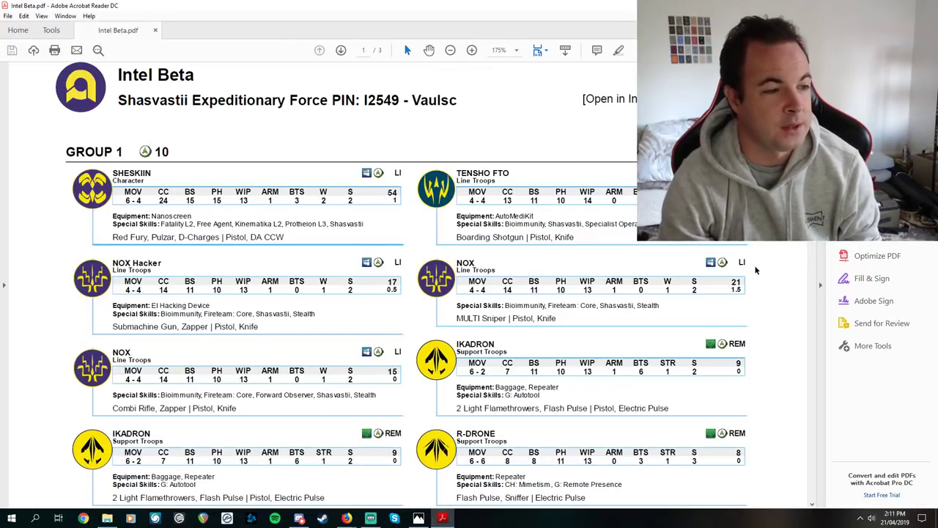
scroll(down, 3)
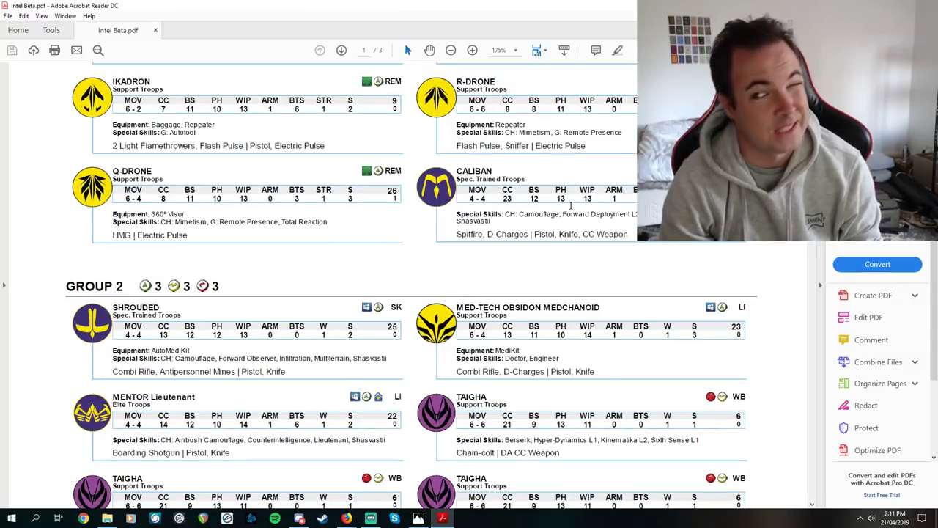
scroll(down, 3)
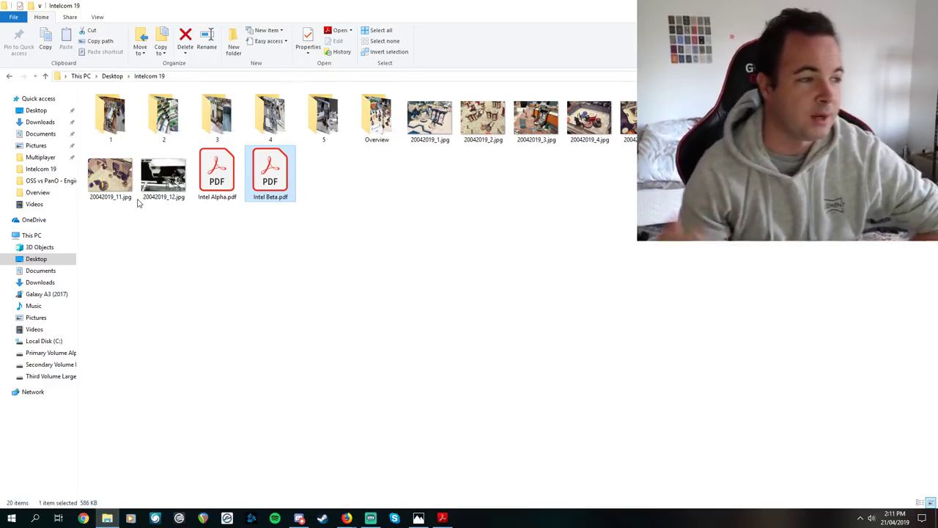
Step: Open folder 1 and bring up its first table photo in Photos
double_click(109, 114)
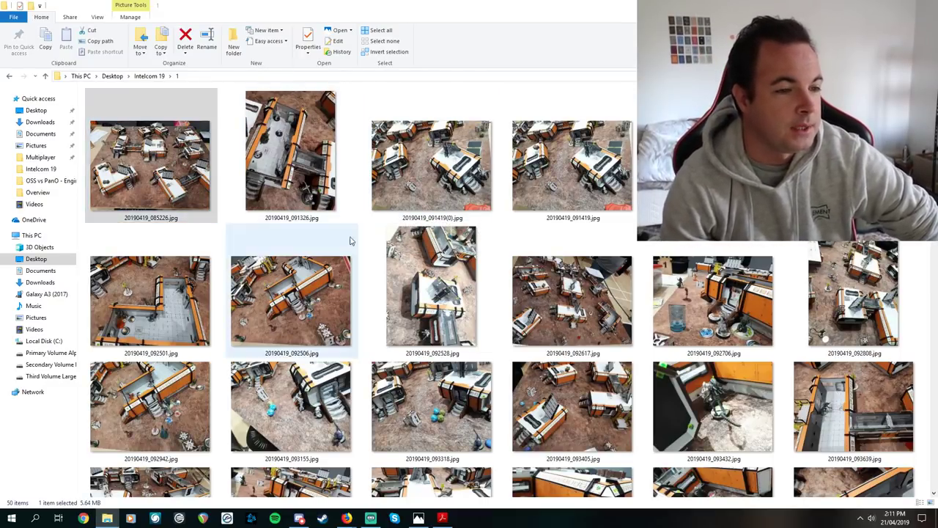
double_click(149, 150)
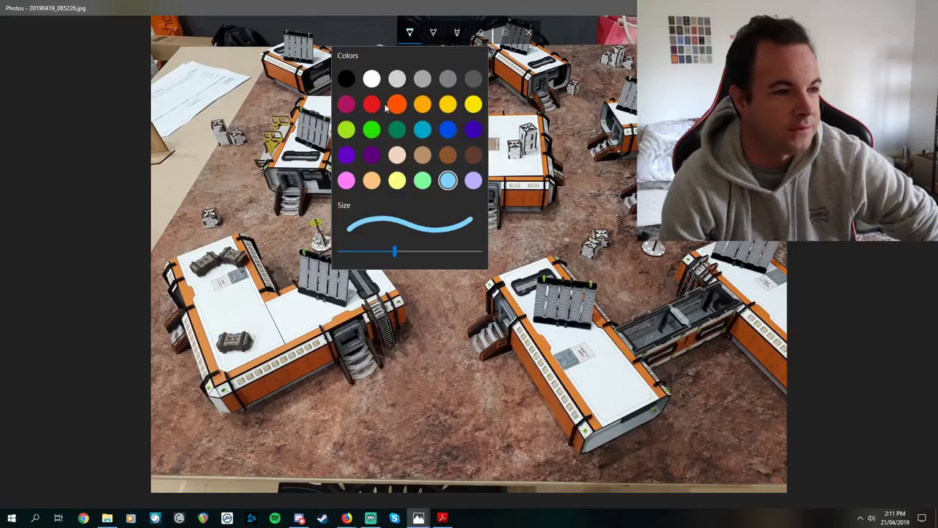
Step: Pick magenta for the ballpoint pen and draw a zone line across the table
click(396, 103)
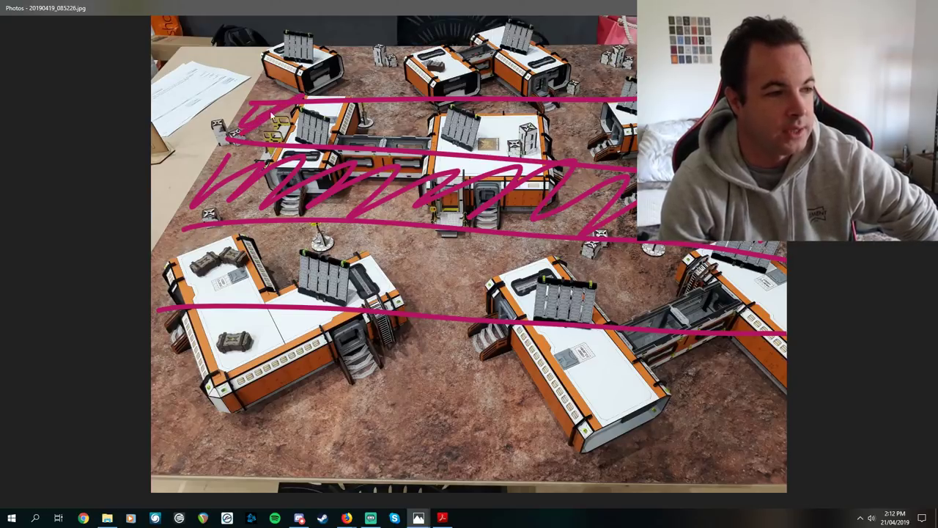
drag(263, 117, 443, 125)
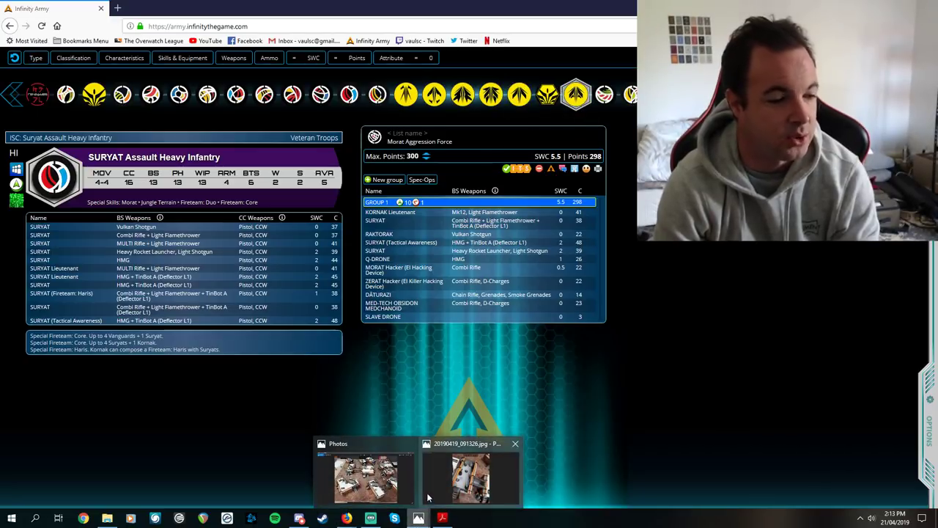
Step: Switch back to the 20190419_091326.jpg table photo from the taskbar
click(468, 477)
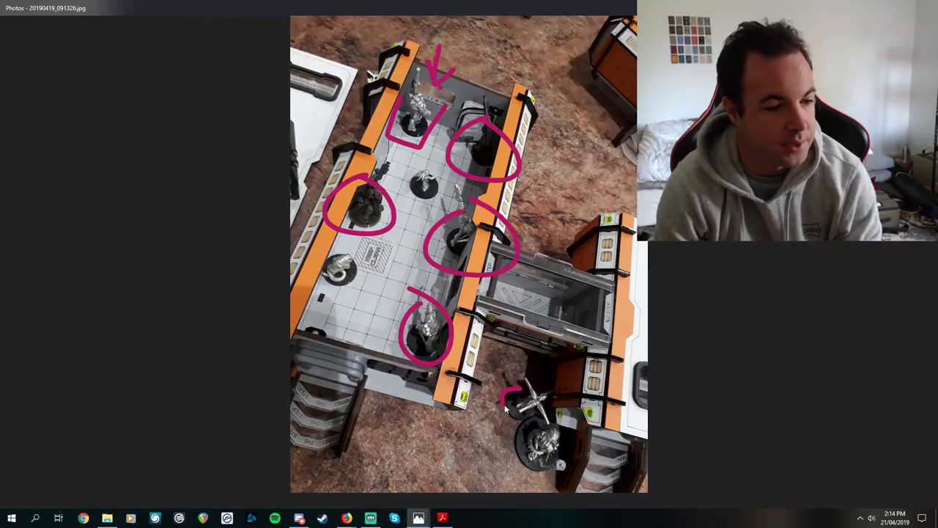
Step: Circle the model at the bottom of the photo in magenta, then leave the markup
drag(513, 384, 565, 477)
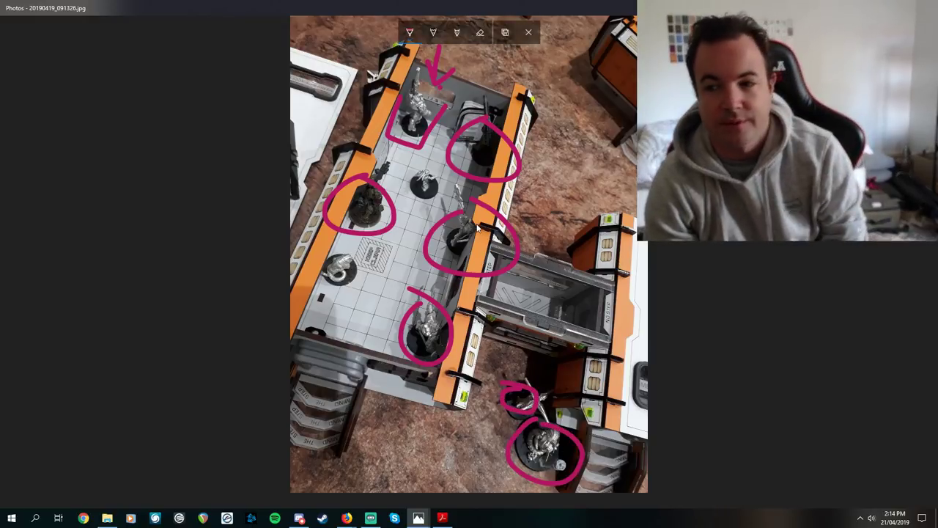
click(528, 32)
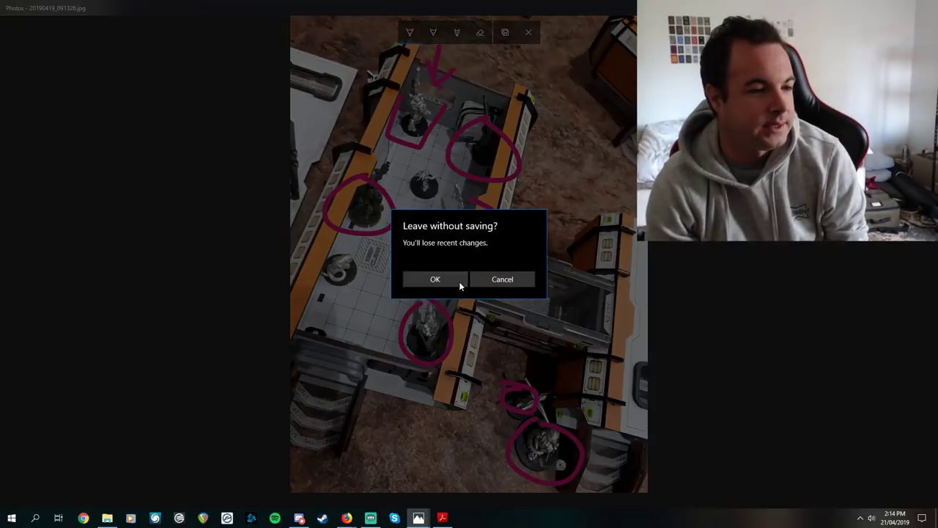
Step: Discard the unsaved markup and draw a magenta arrow toward a model on the next photo
click(434, 278)
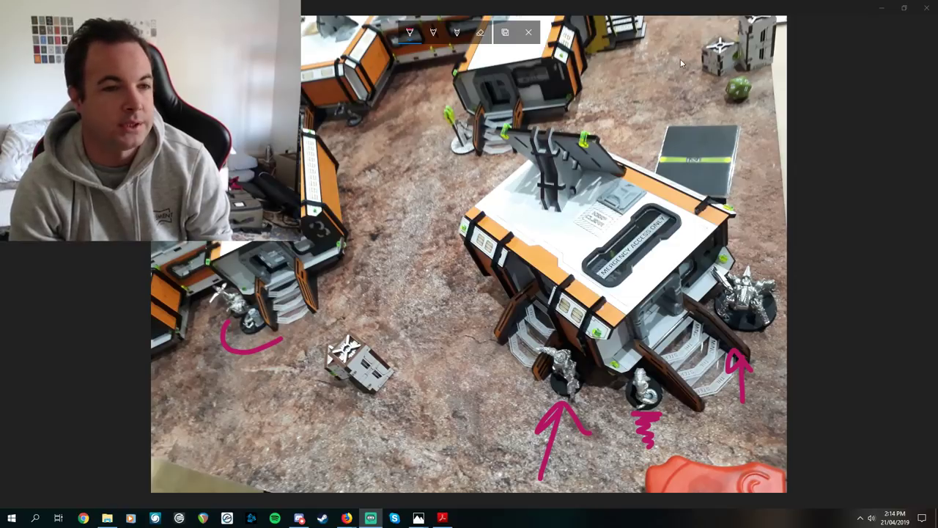
drag(667, 37, 736, 227)
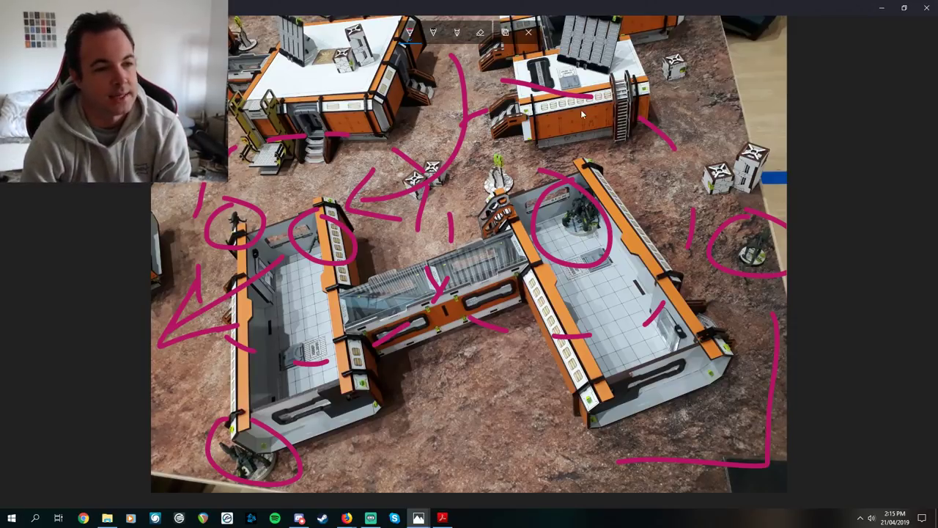
mouse_move(569, 184)
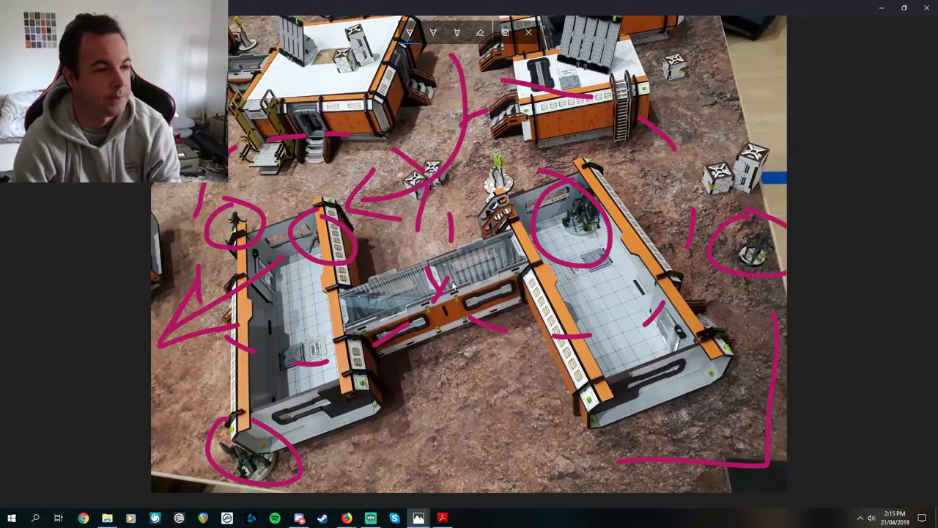
Step: Move to the next photo and circle the left building and the models inside it in magenta
click(528, 32)
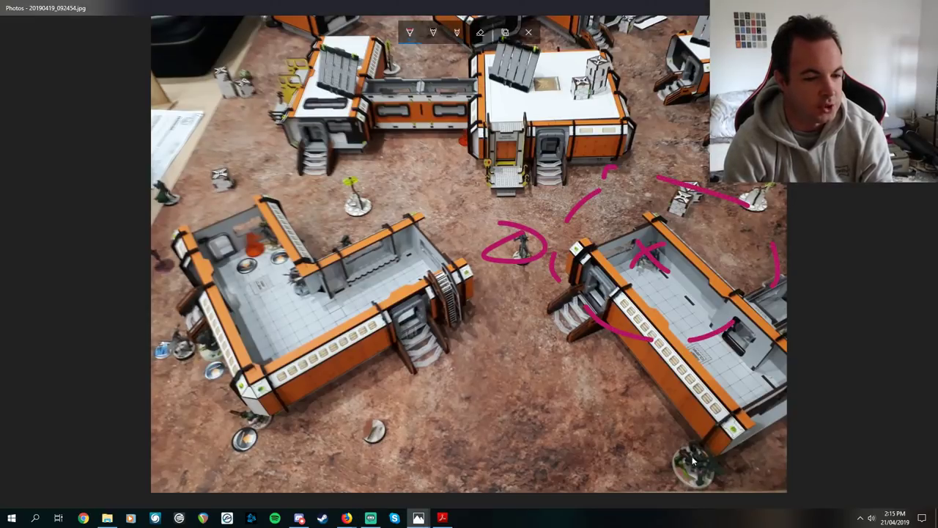
drag(674, 439, 718, 484)
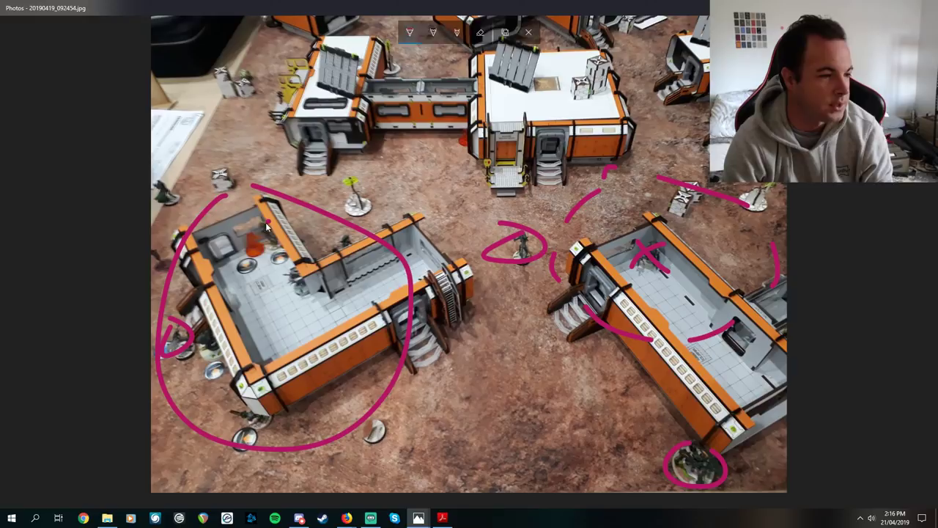
drag(267, 227, 293, 293)
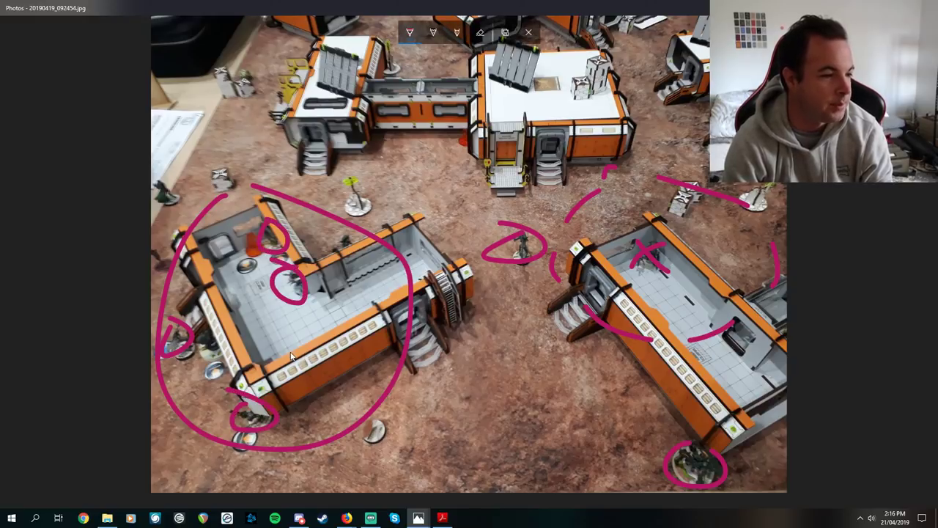
mouse_move(205, 356)
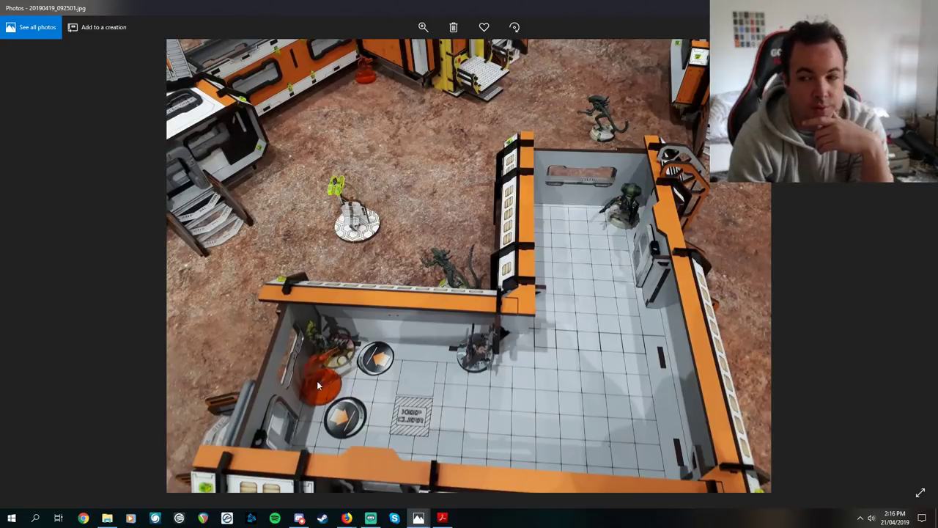
mouse_move(589, 229)
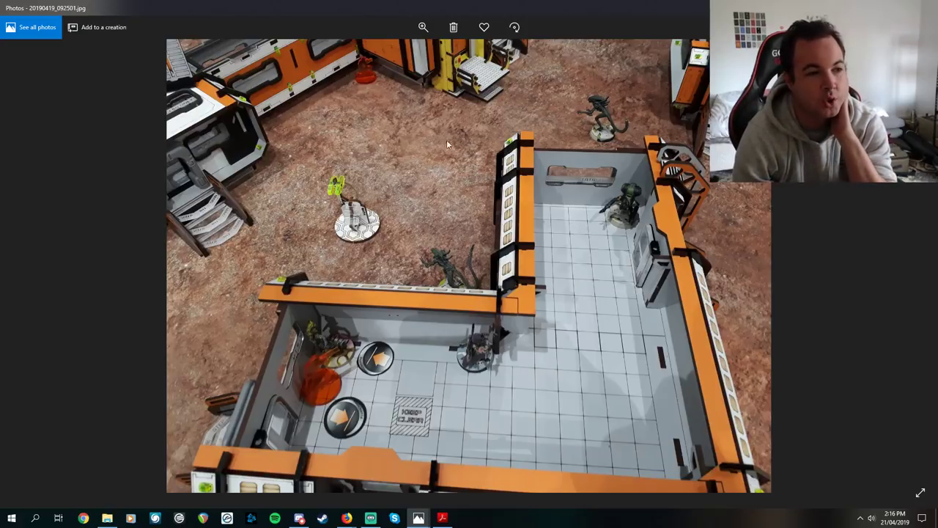
mouse_move(380, 369)
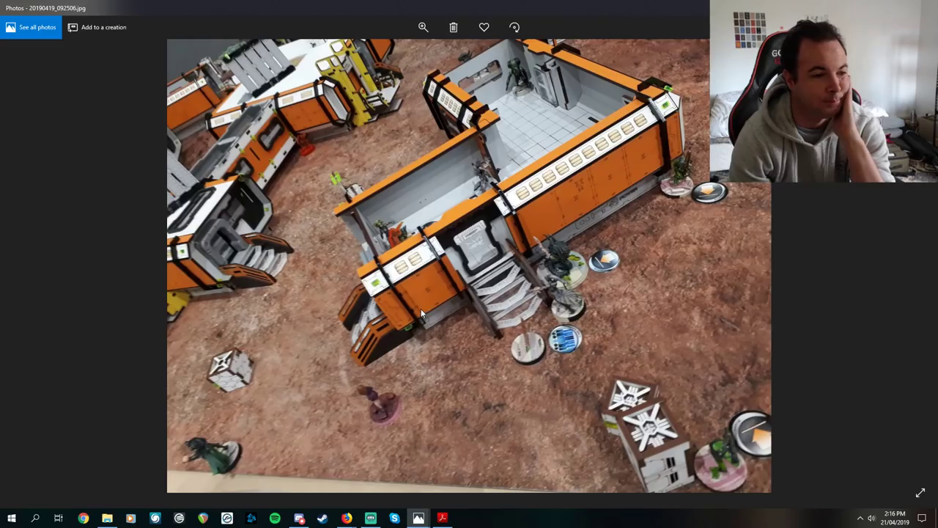
mouse_move(496, 302)
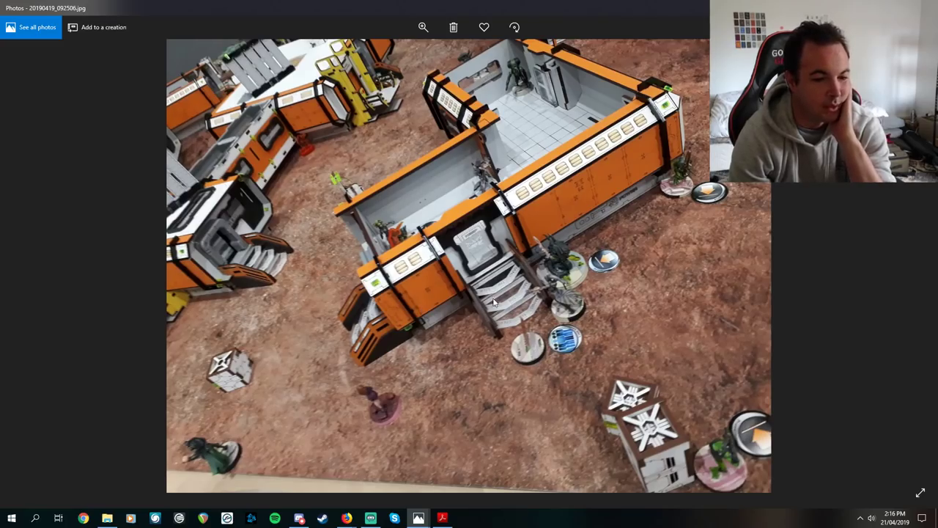
mouse_move(710, 451)
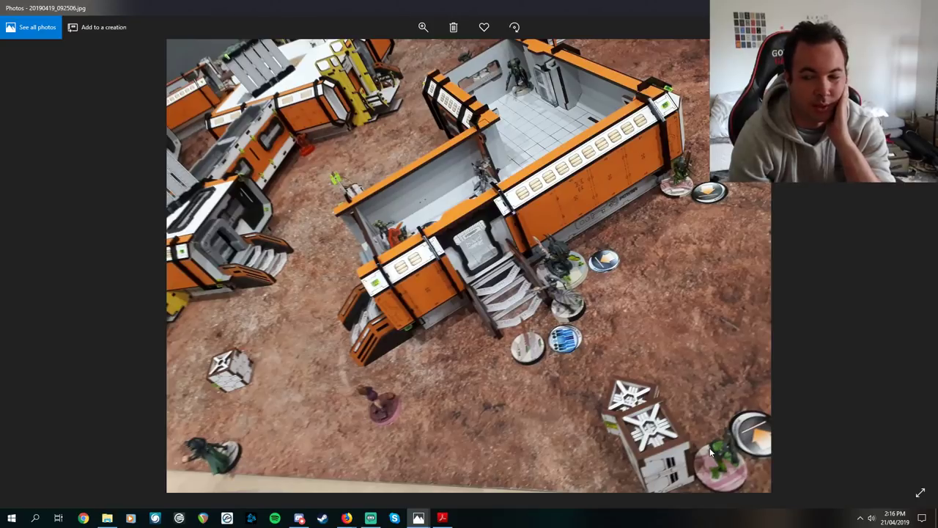
mouse_move(574, 306)
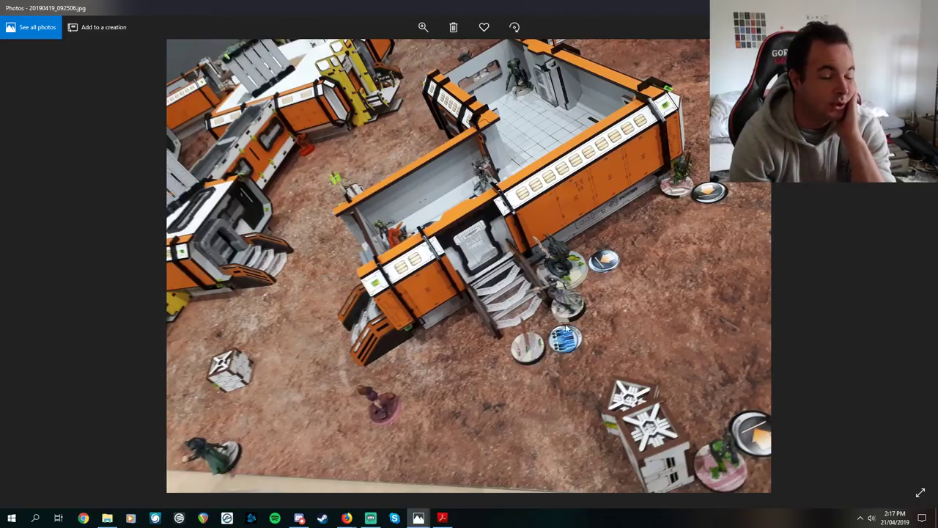
mouse_move(419, 393)
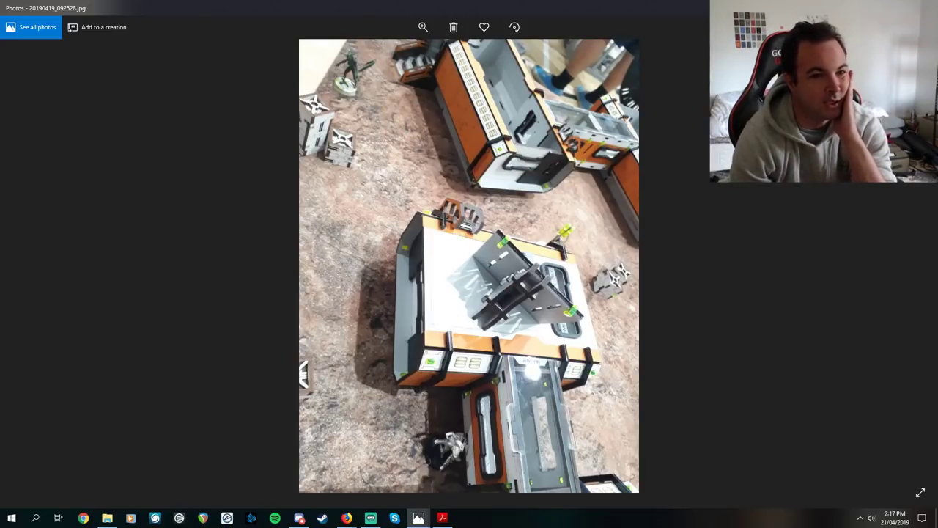
Step: Trace magenta routes down and along the building, then leave the markup unsaved
drag(457, 286, 456, 405)
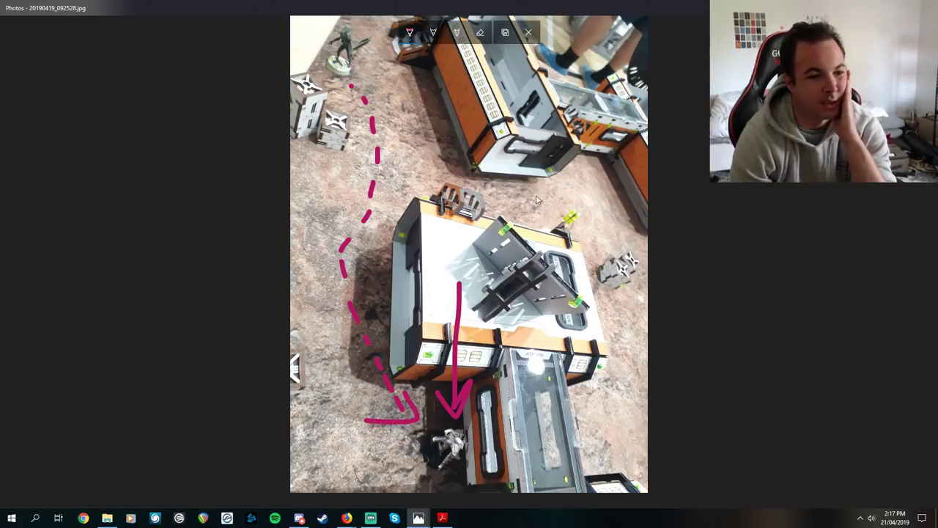
drag(513, 193, 642, 217)
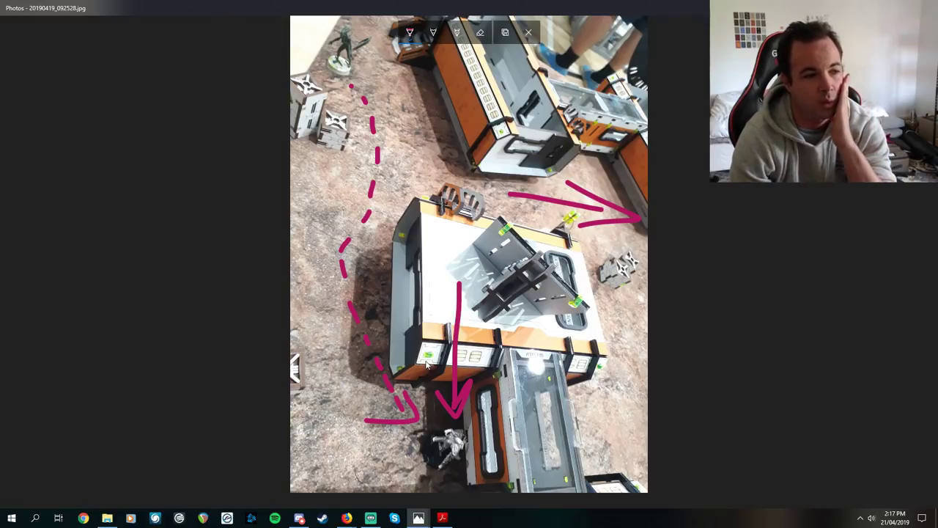
mouse_move(366, 346)
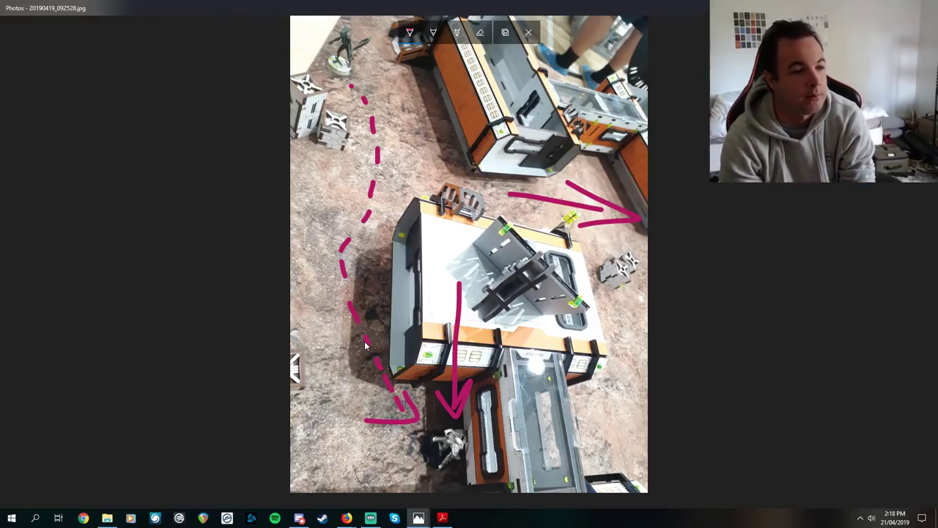
mouse_move(217, 419)
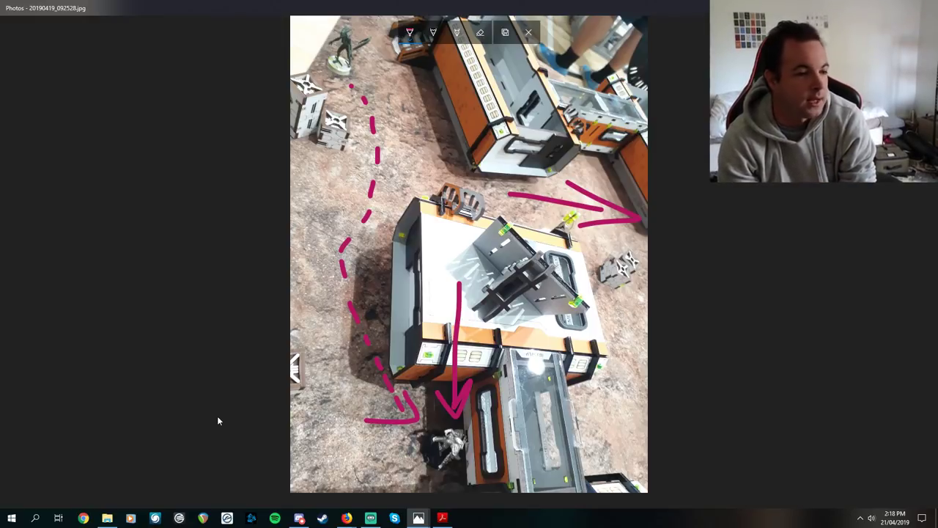
click(528, 32)
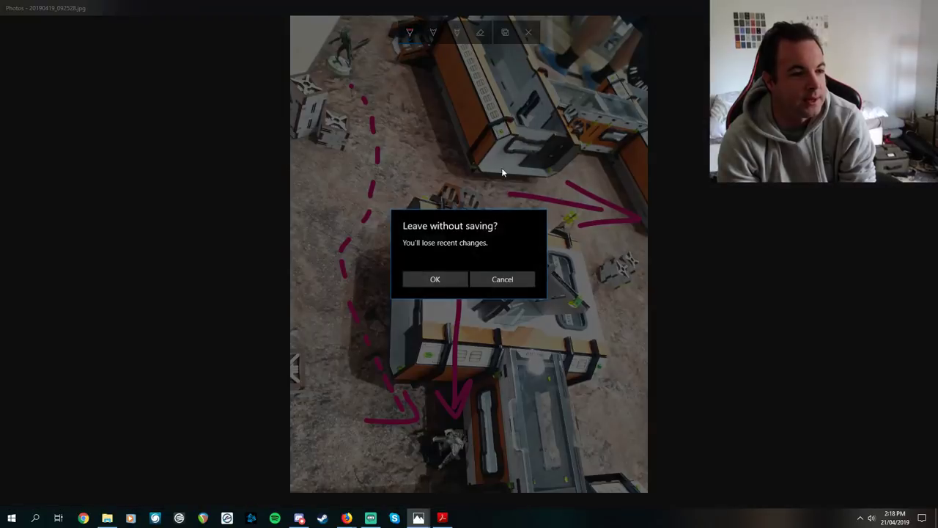
Step: Discard the old markup, then draw a magenta route, a boxed objective with arrow and a dashed line to the bottom-right building
click(434, 278)
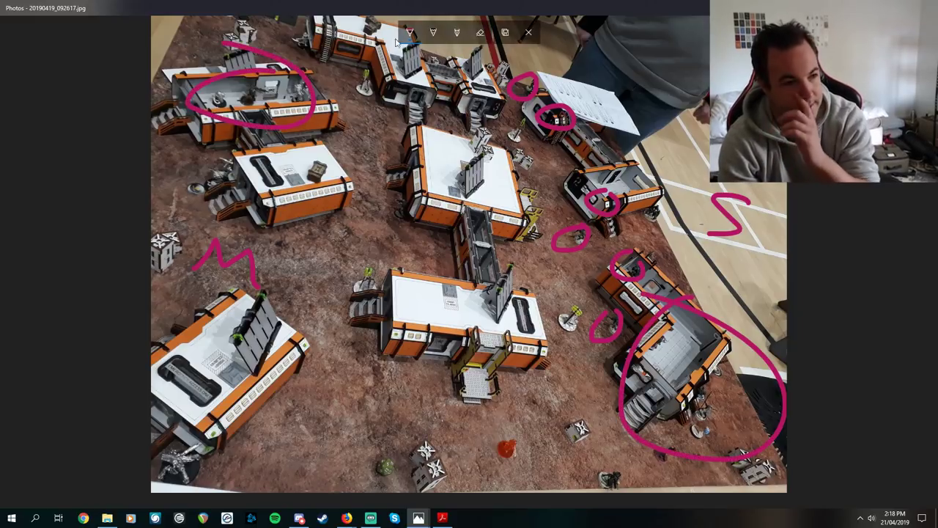
drag(337, 90, 542, 198)
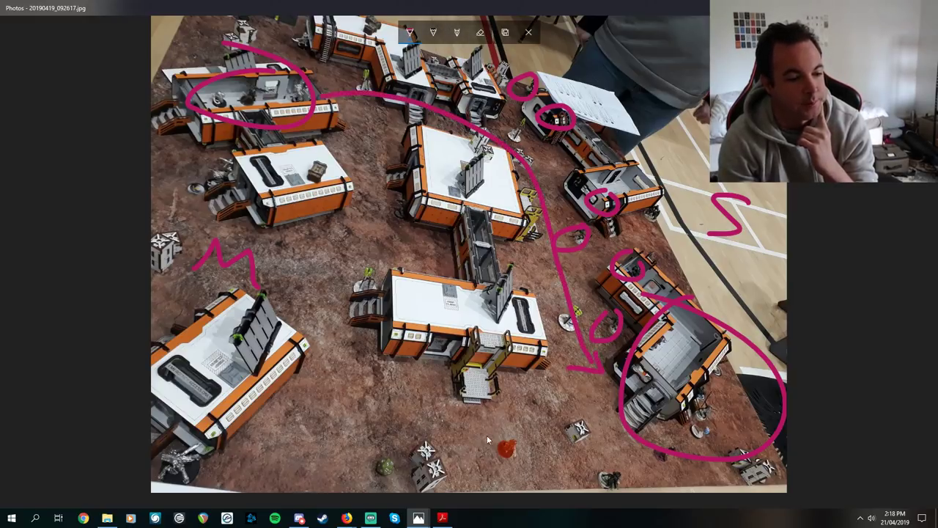
drag(483, 422, 525, 469)
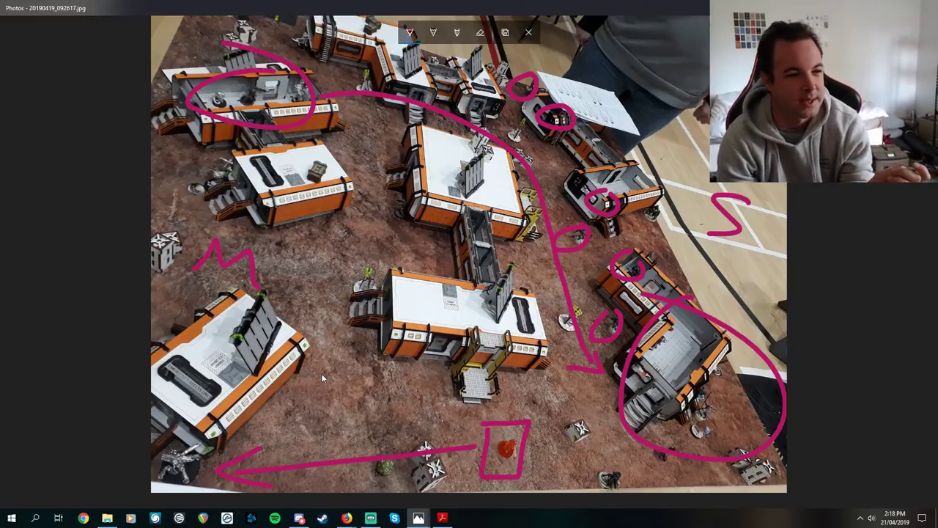
mouse_move(660, 446)
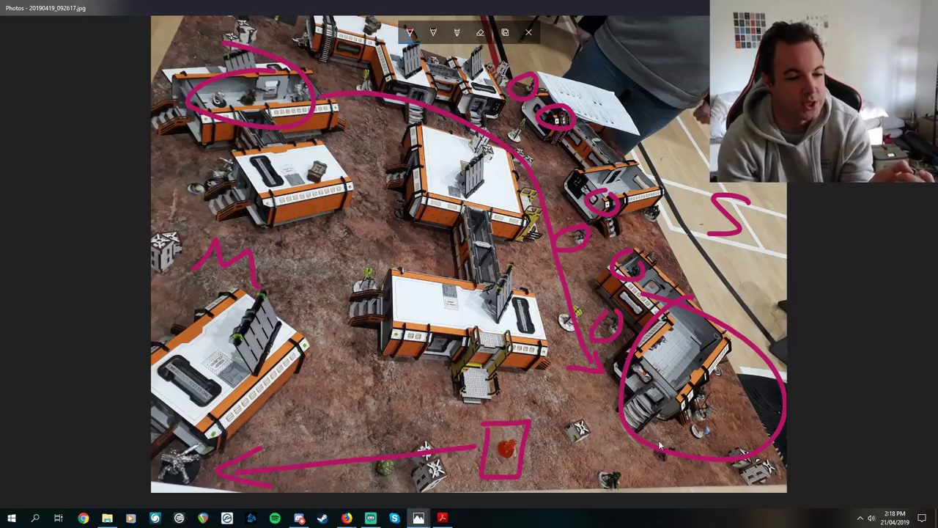
drag(703, 433, 667, 469)
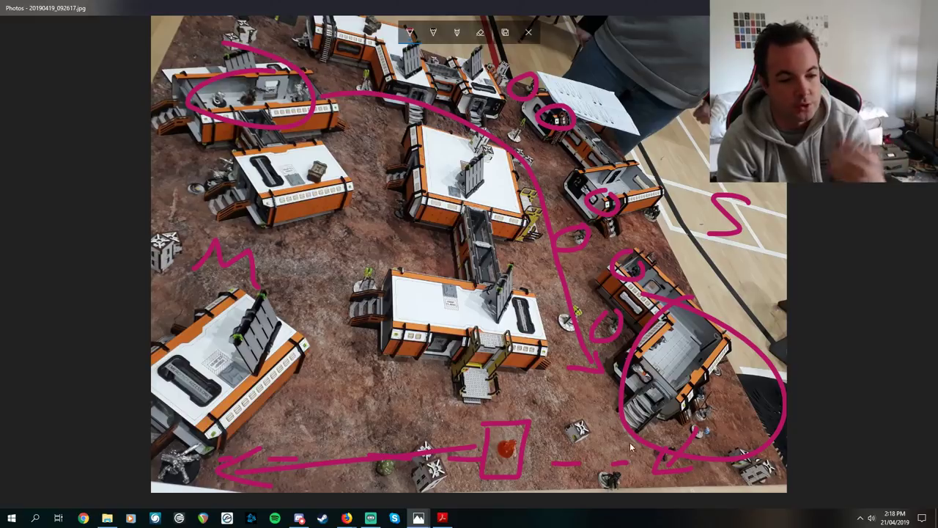
mouse_move(704, 428)
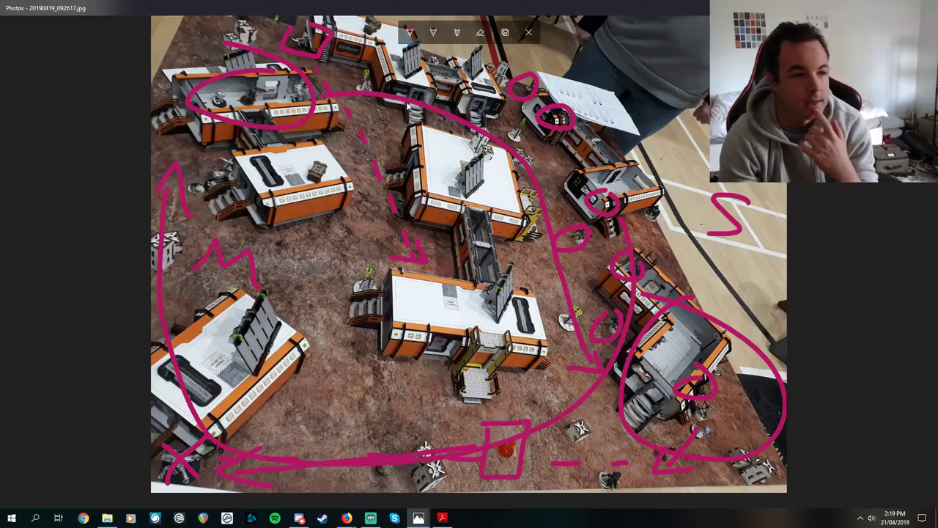
mouse_move(442, 329)
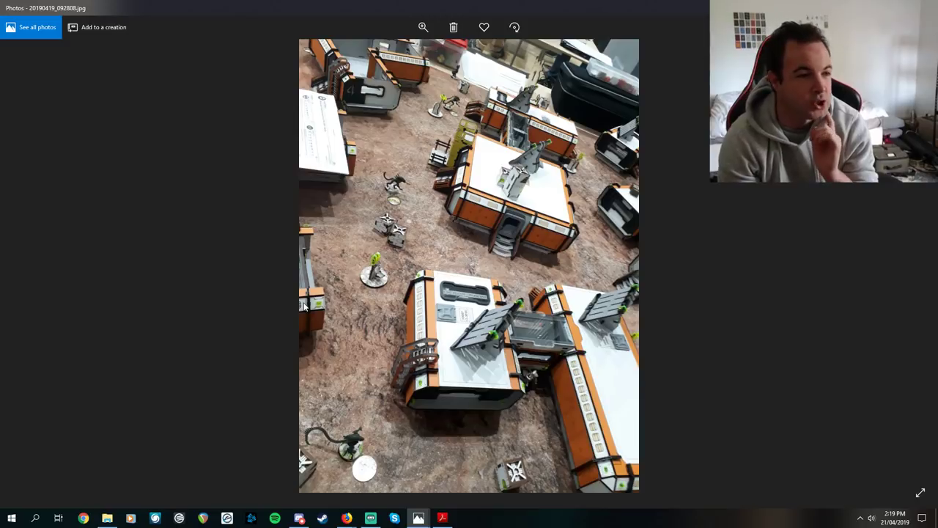
mouse_move(403, 97)
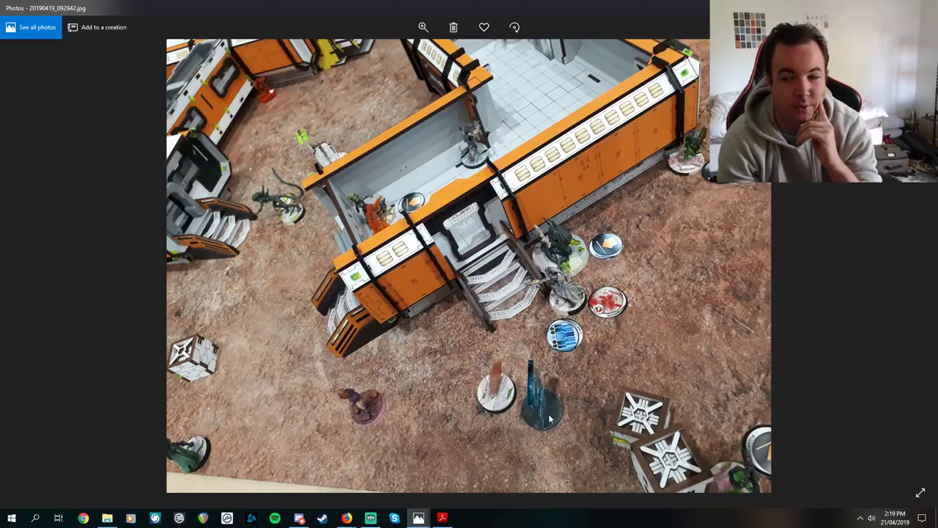
mouse_move(514, 393)
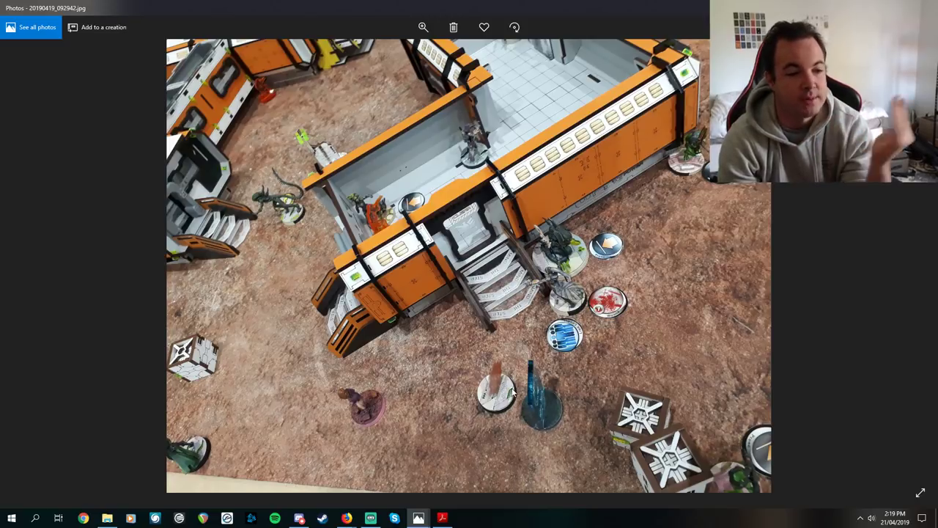
mouse_move(508, 381)
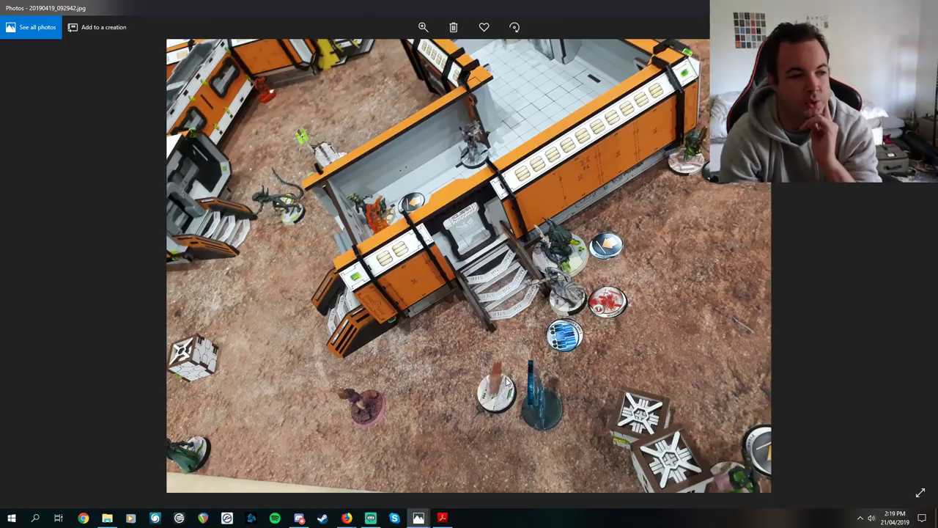
mouse_move(456, 376)
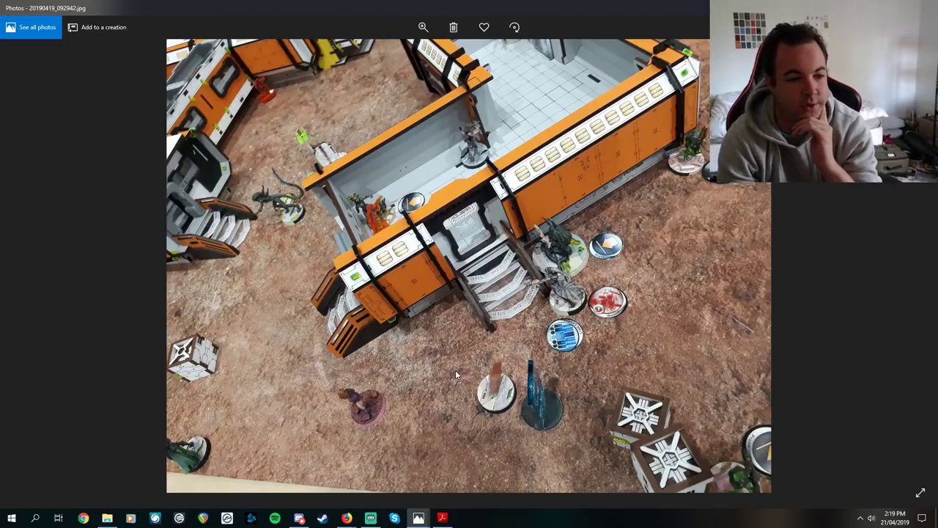
mouse_move(452, 363)
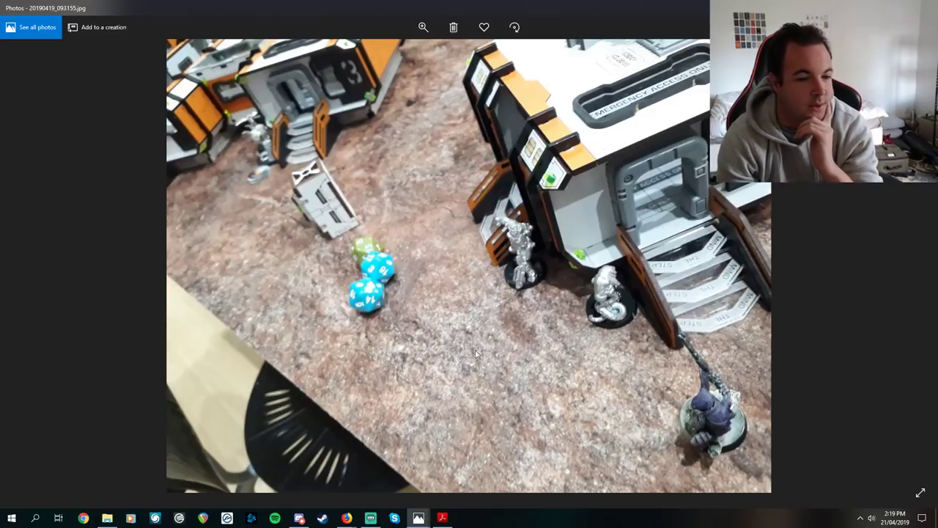
mouse_move(686, 371)
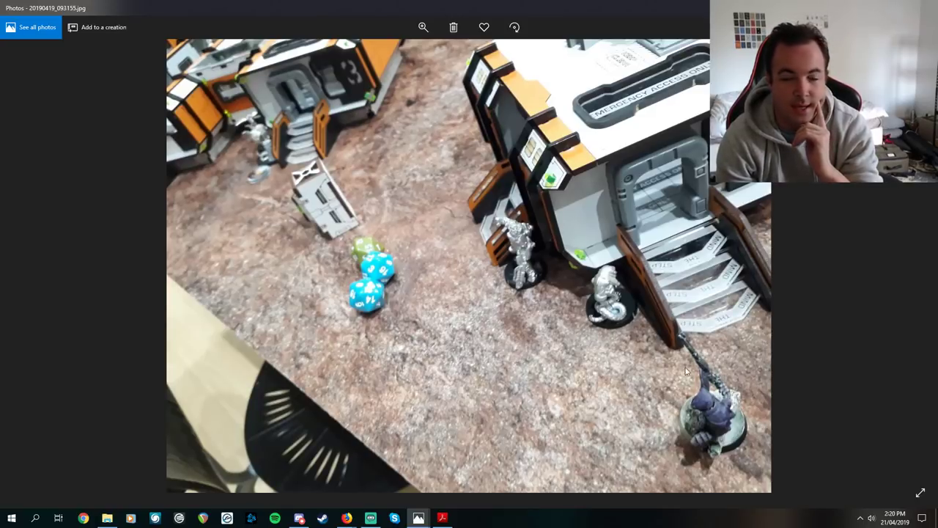
mouse_move(692, 408)
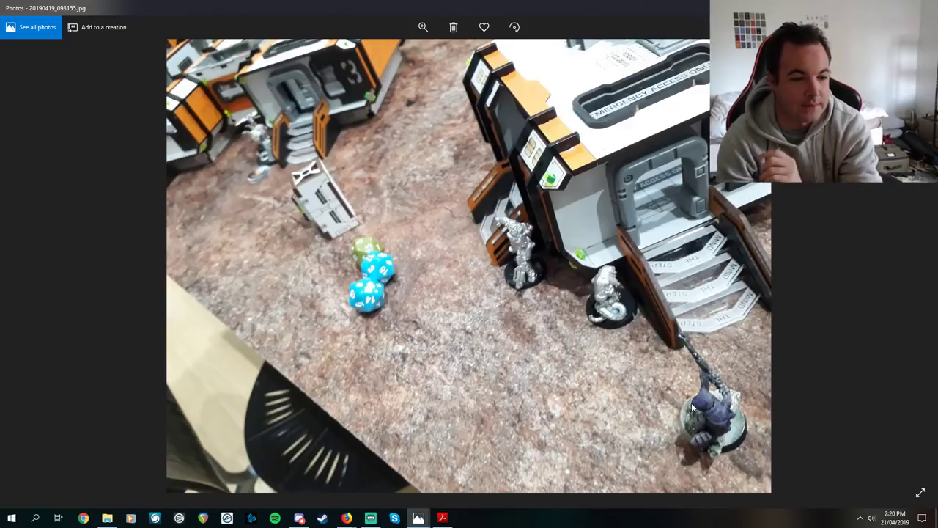
mouse_move(589, 378)
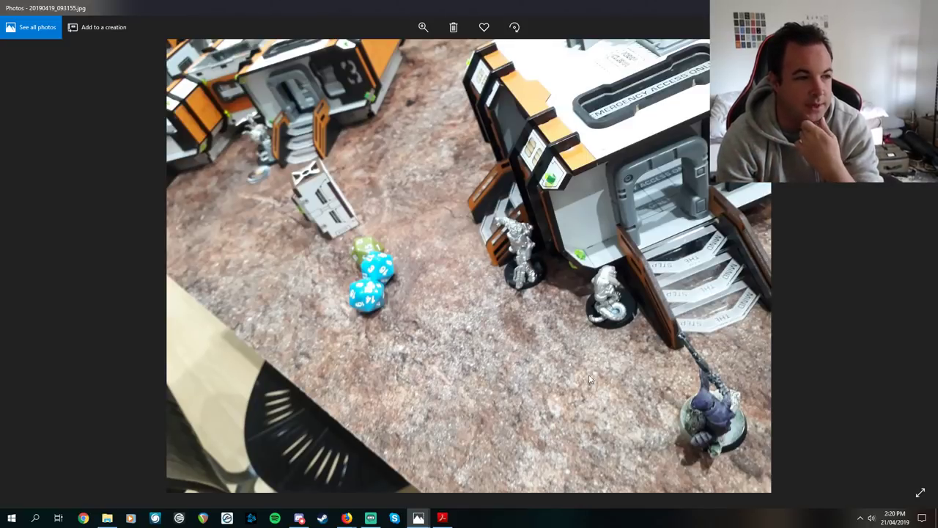
mouse_move(534, 261)
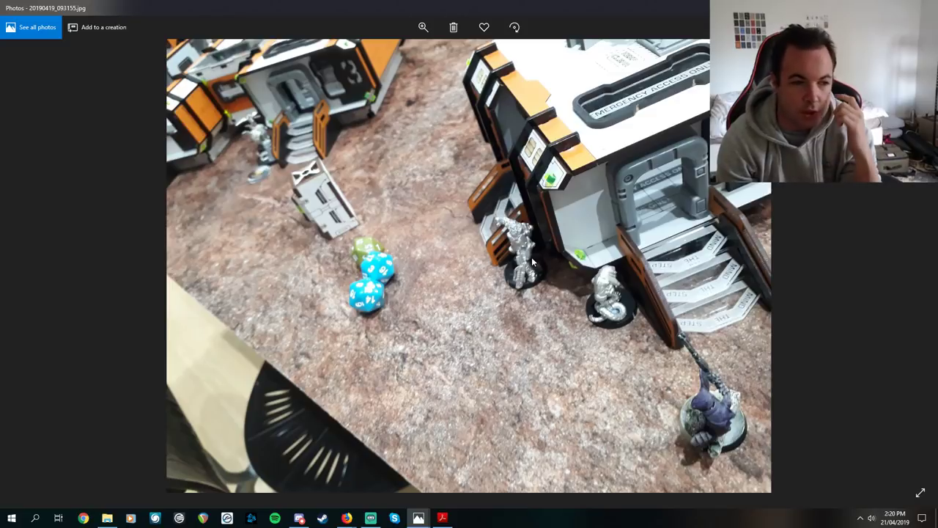
mouse_move(455, 261)
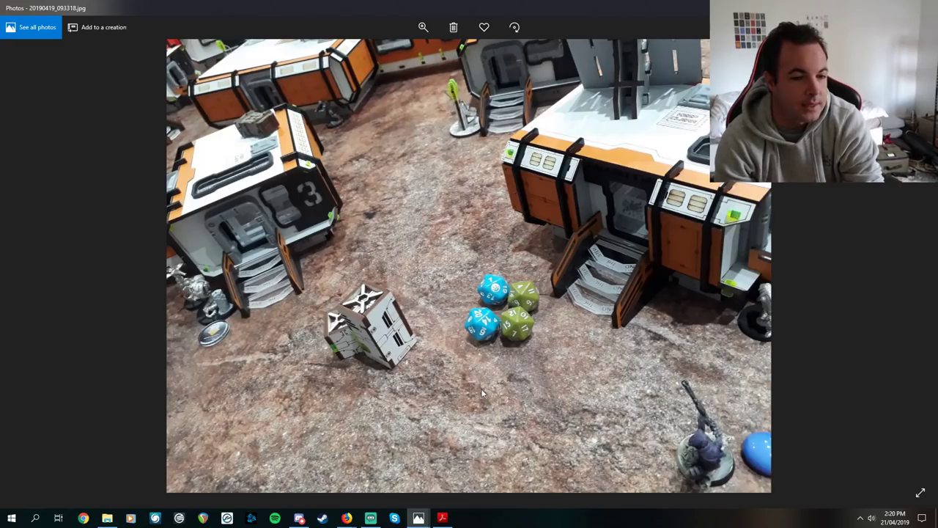
mouse_move(742, 311)
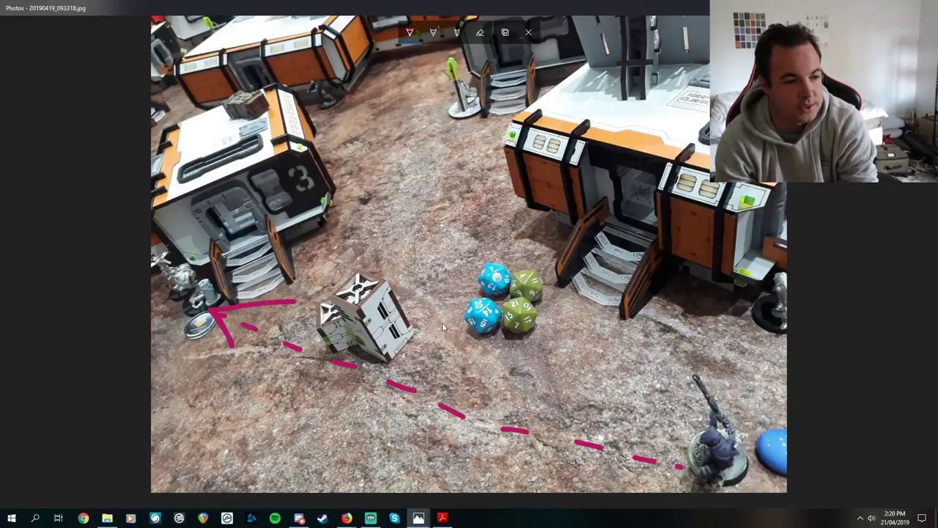
mouse_move(718, 425)
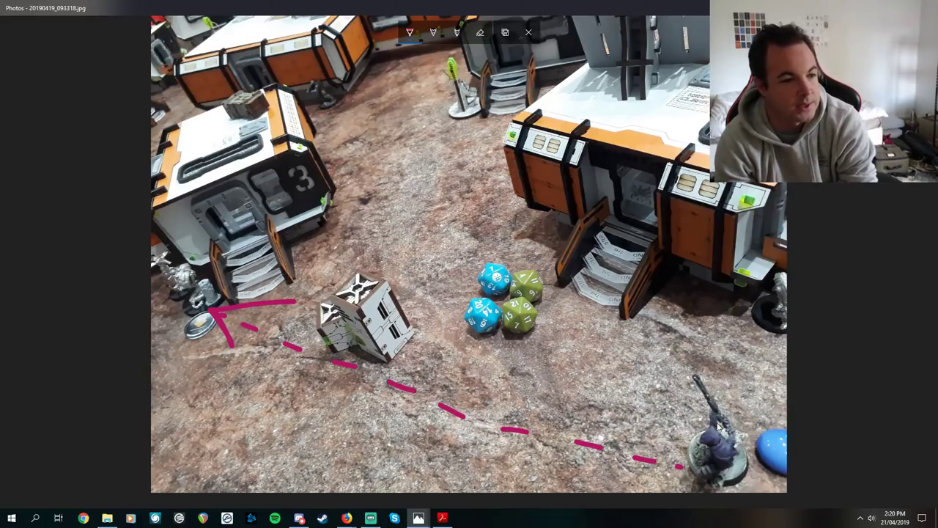
mouse_move(525, 192)
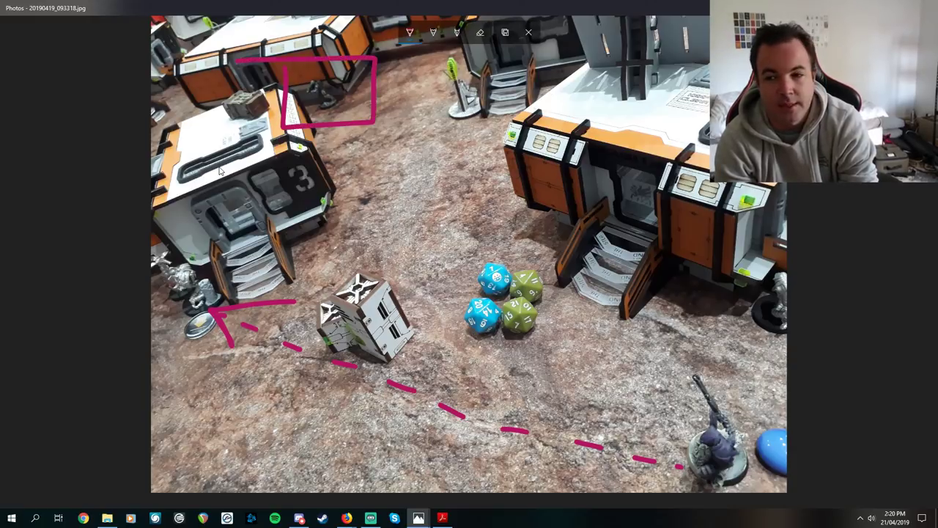
Step: Discard the dashed-route markup and the next photo's circle-and-arrow markup without saving
click(528, 32)
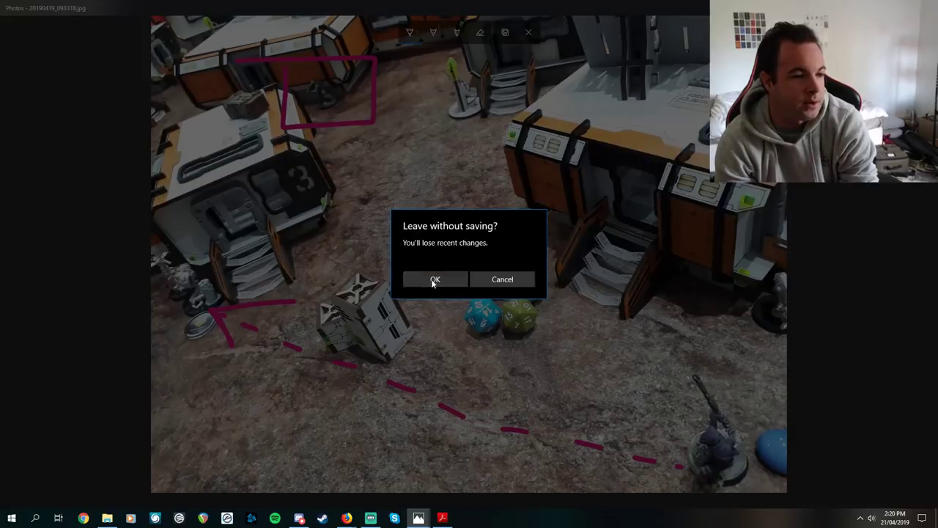
click(434, 278)
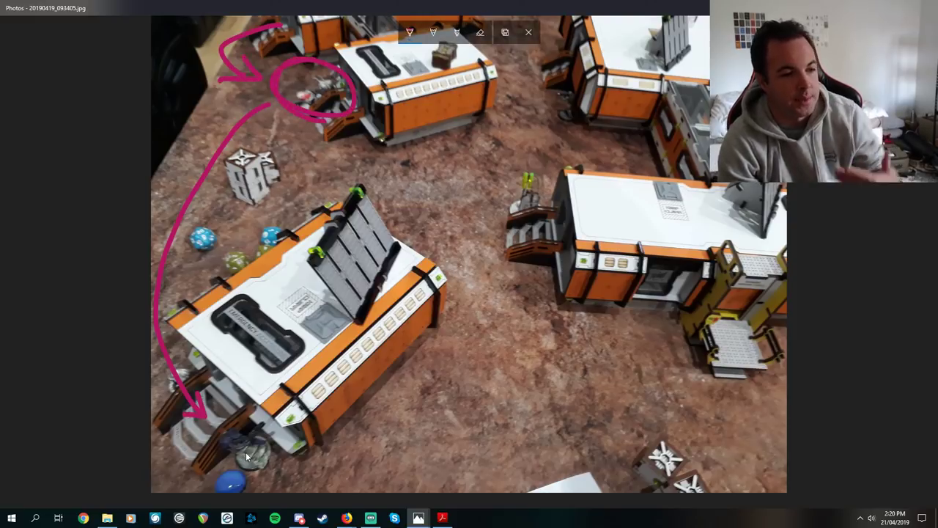
click(528, 32)
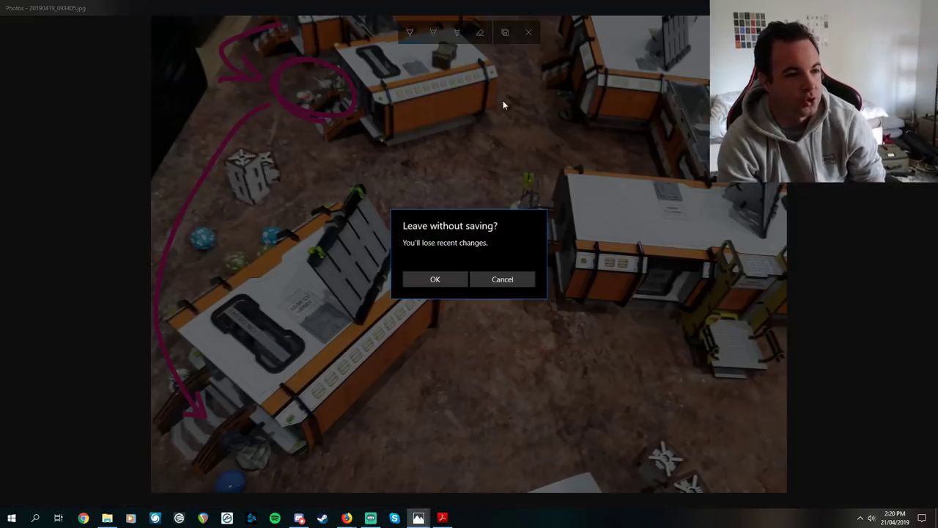
click(434, 278)
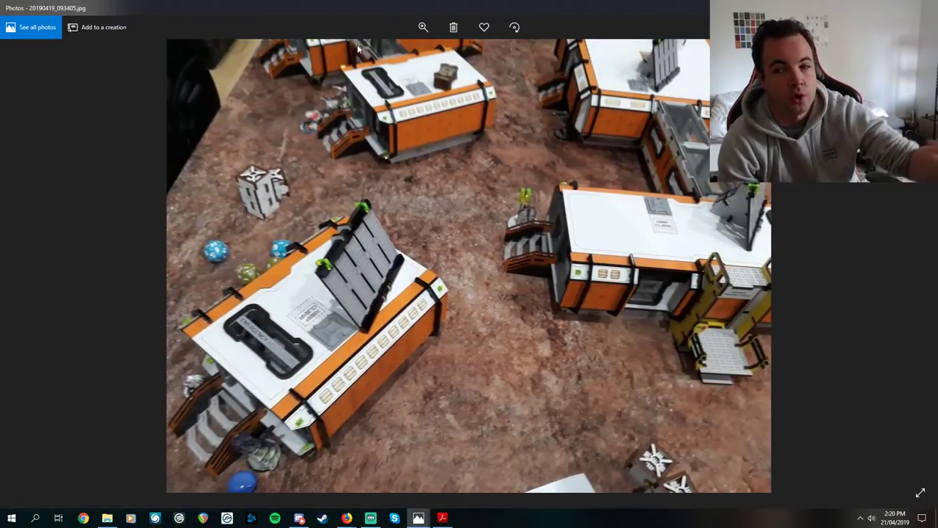
mouse_move(322, 380)
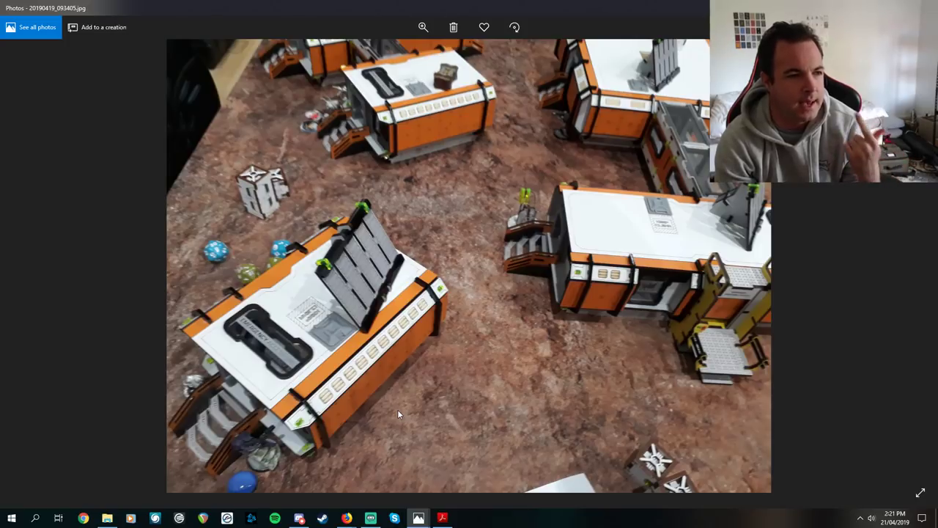
mouse_move(466, 416)
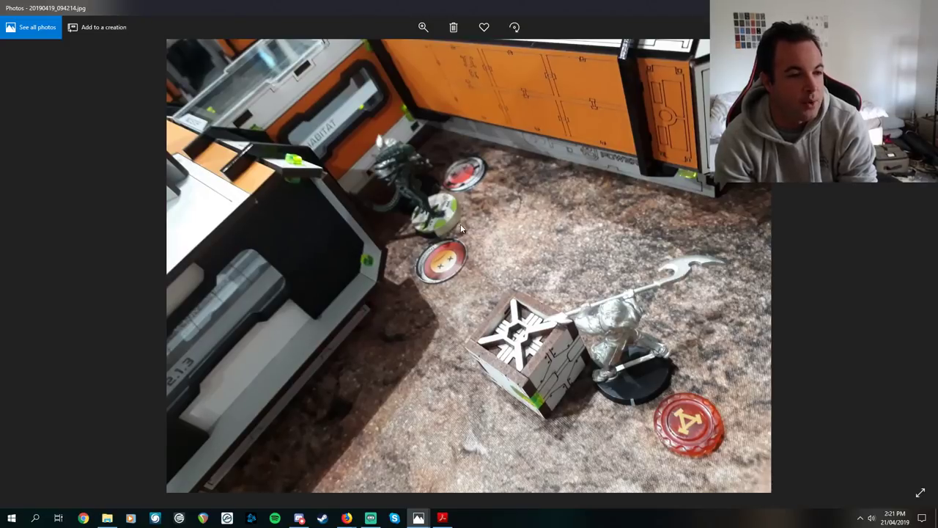
mouse_move(535, 194)
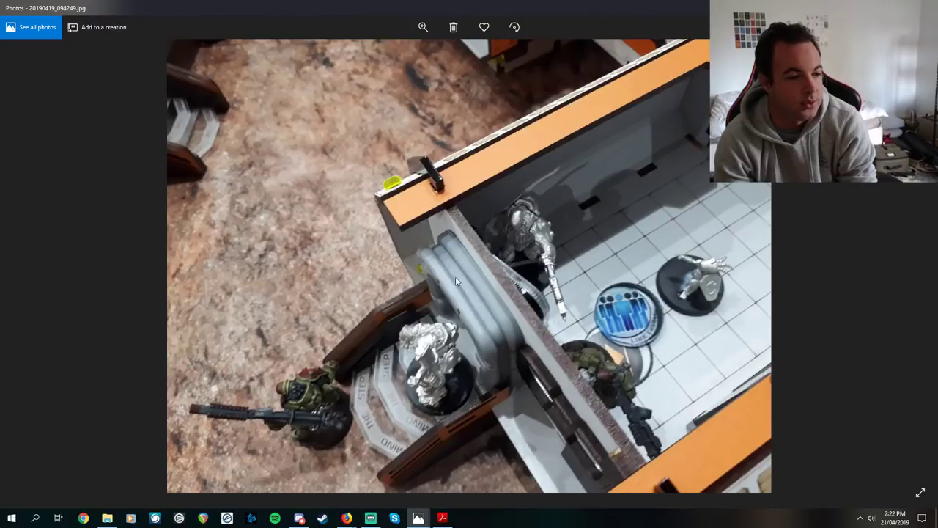
mouse_move(424, 173)
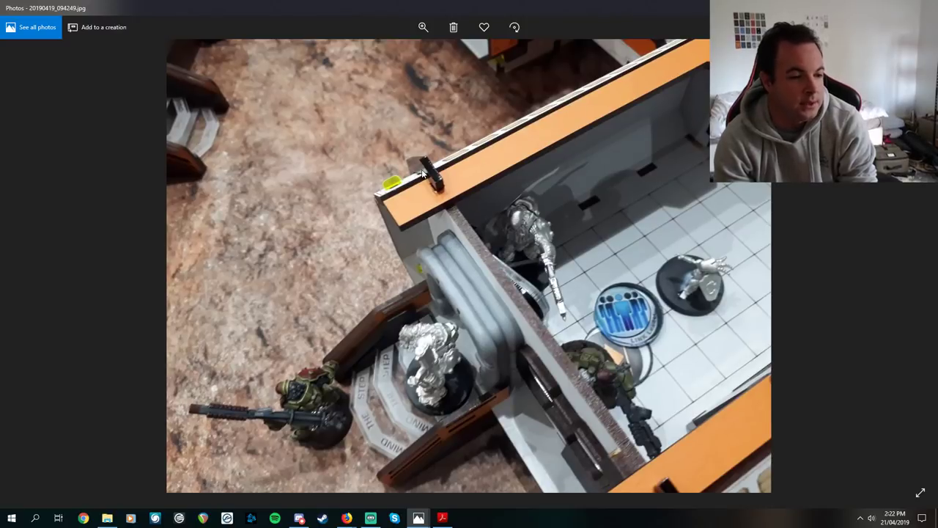
mouse_move(366, 274)
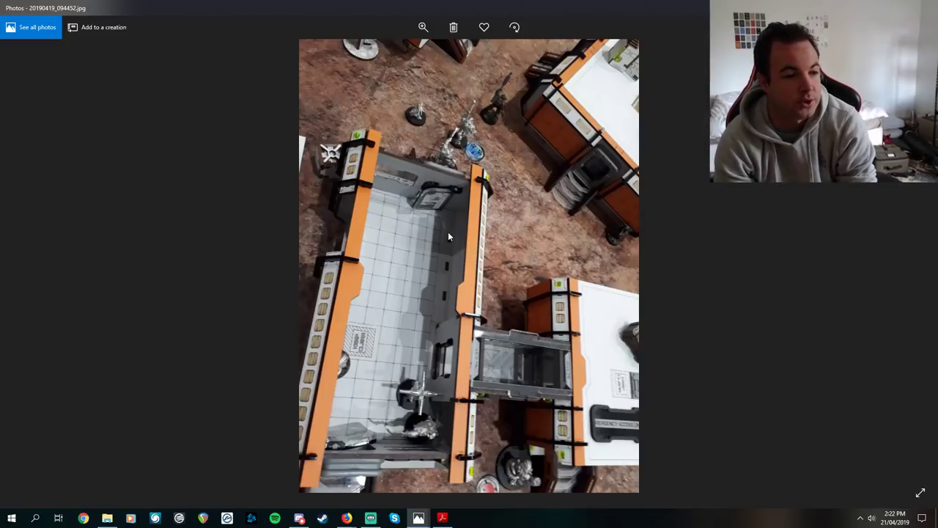
mouse_move(399, 407)
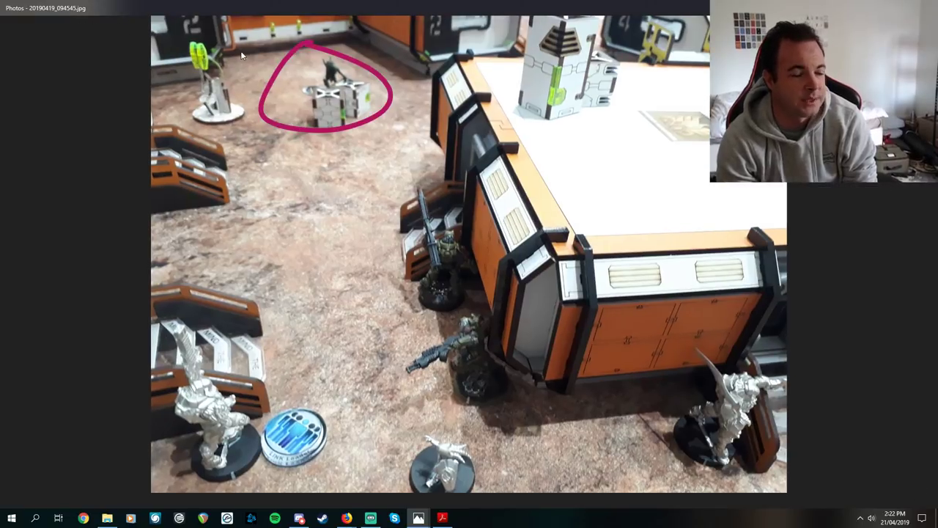
mouse_move(337, 108)
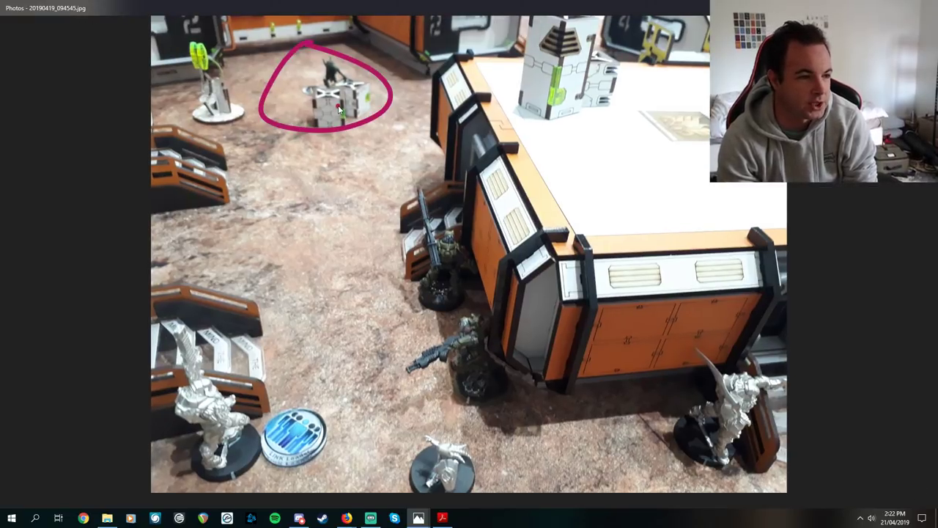
Step: Circle the figure beside the crate at the back of the table in magenta
drag(345, 125, 462, 352)
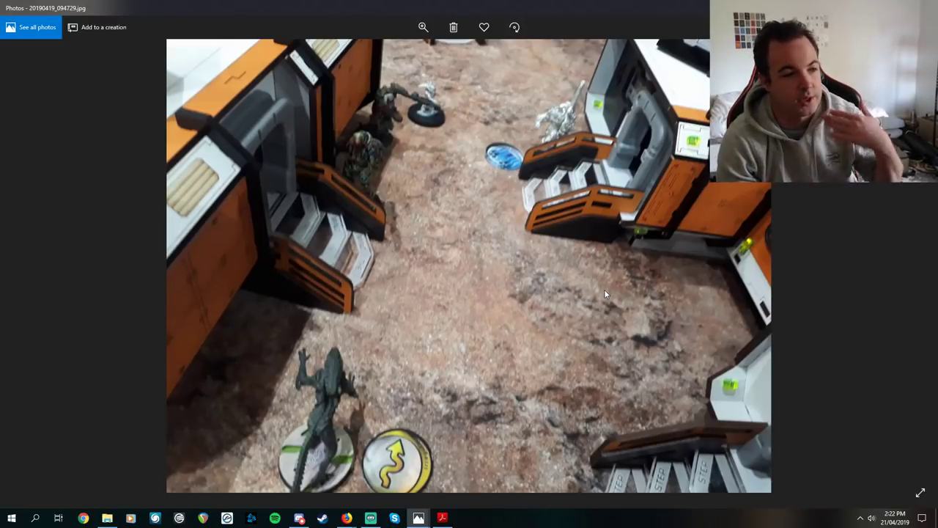
mouse_move(446, 299)
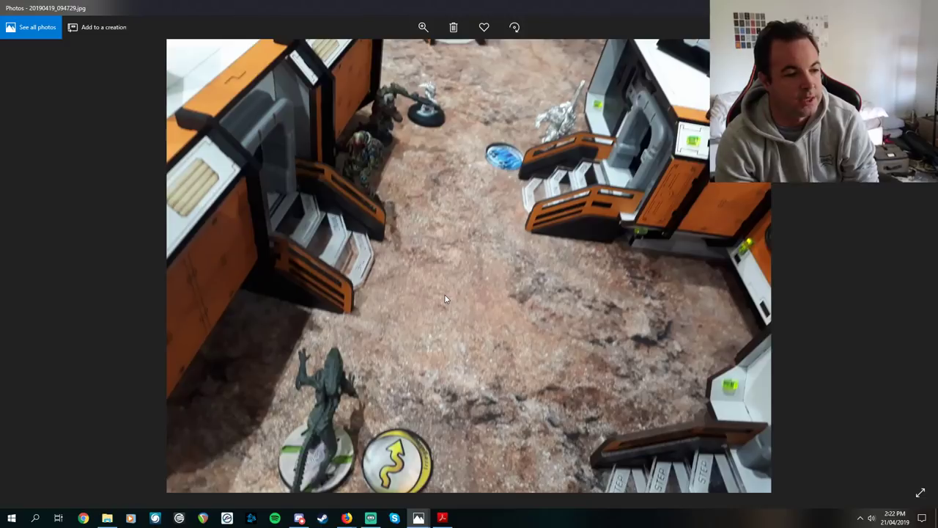
mouse_move(443, 349)
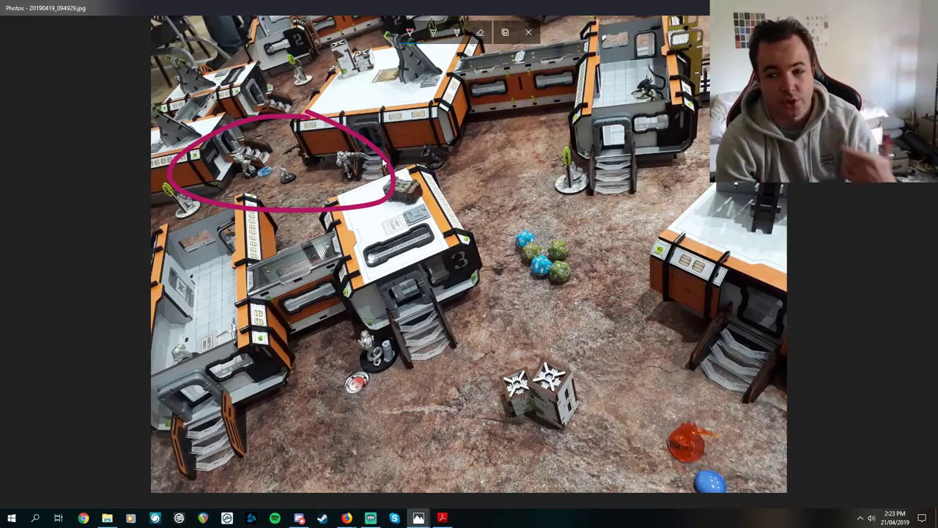
Step: Sketch a magenta arrow toward the bottom-left stairs, then leave the photo without saving the markup
drag(686, 334, 688, 396)
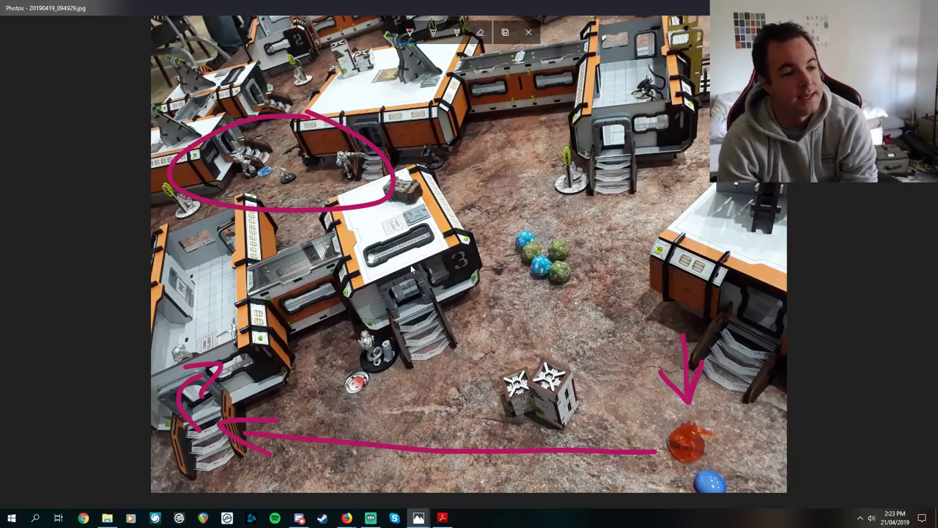
mouse_move(242, 205)
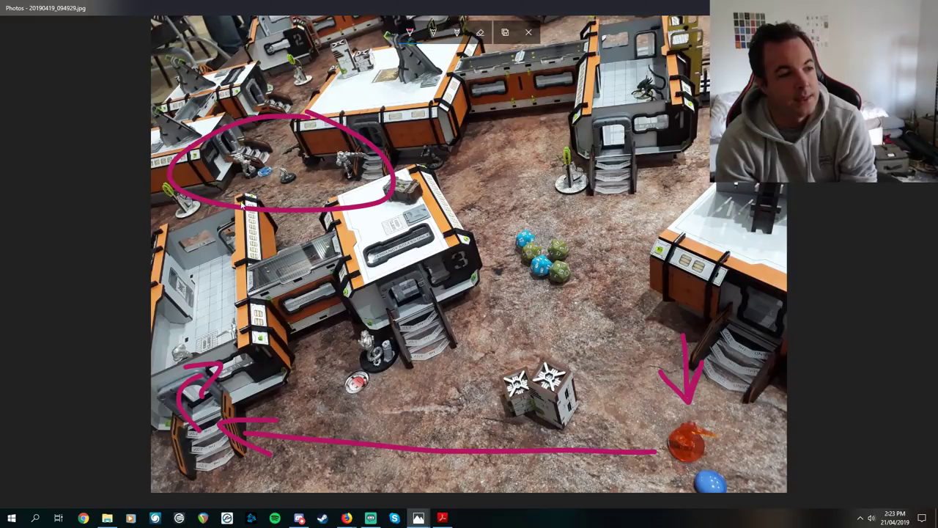
click(528, 32)
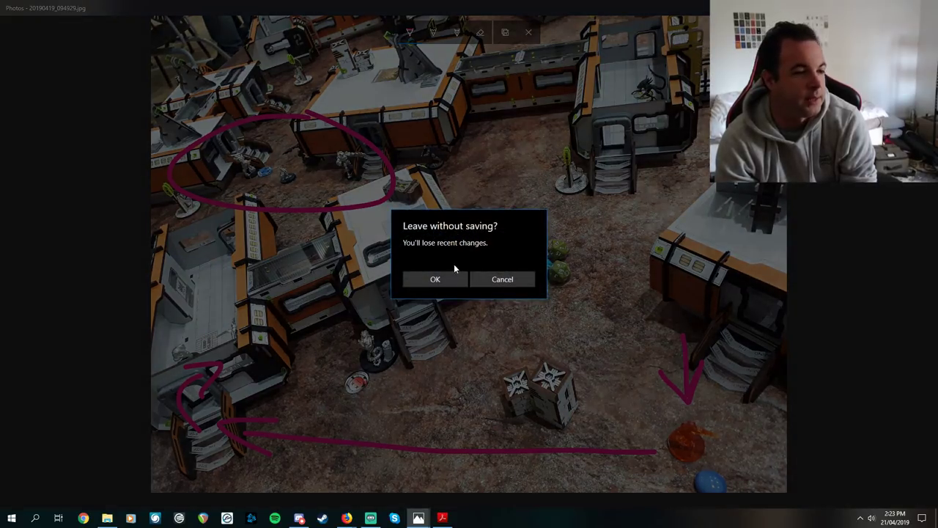
click(434, 279)
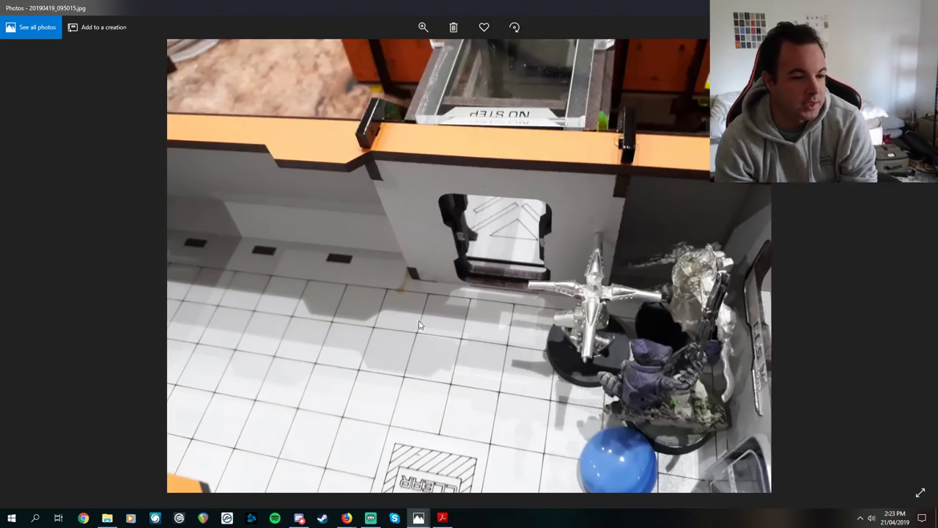
mouse_move(411, 365)
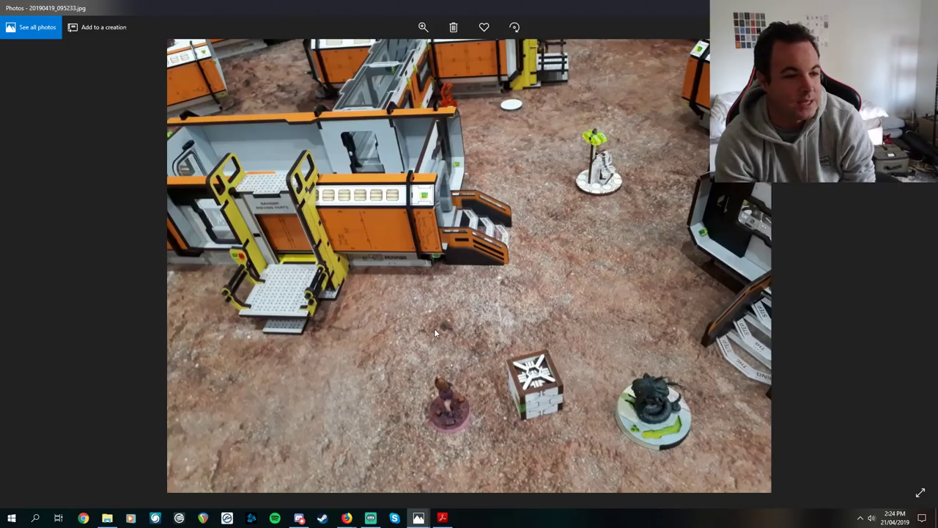
mouse_move(497, 255)
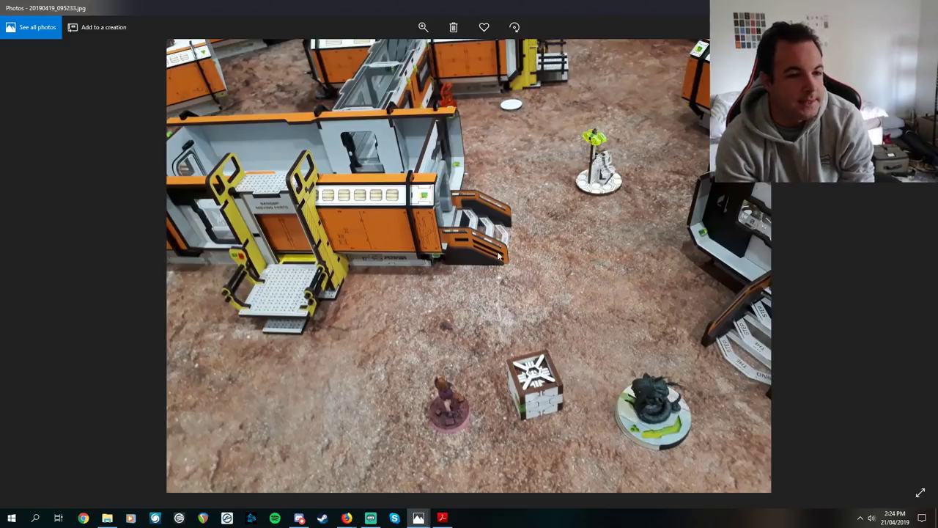
mouse_move(467, 372)
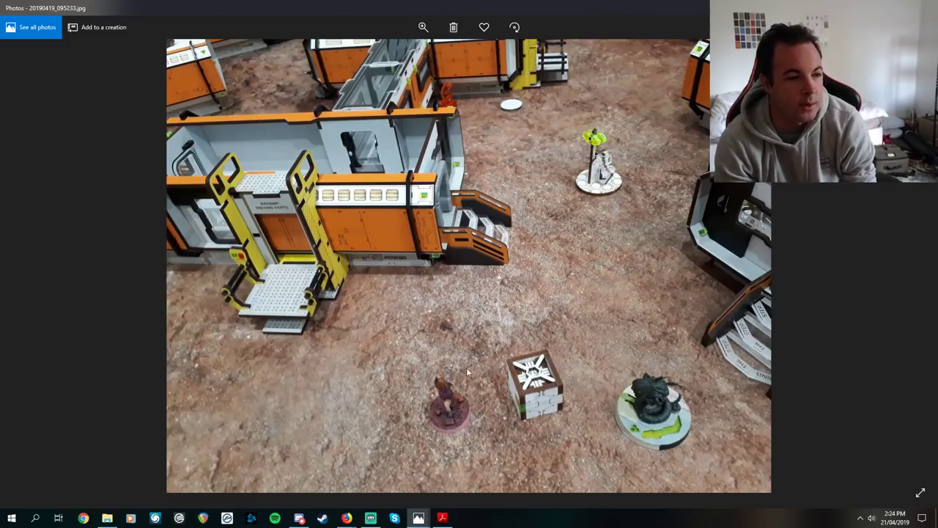
mouse_move(346, 394)
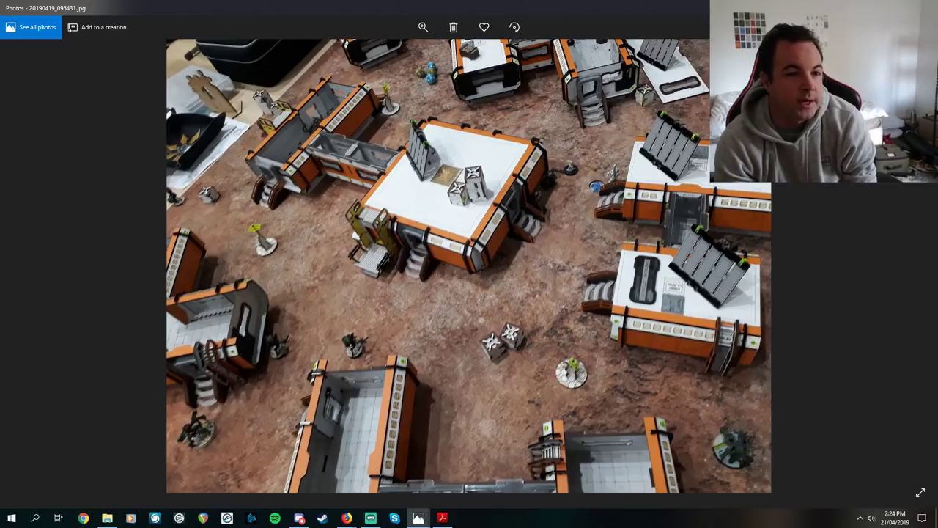
Step: Draw magenta movement arrows and long zone lines across the overhead board, then discard them unsaved
click(424, 27)
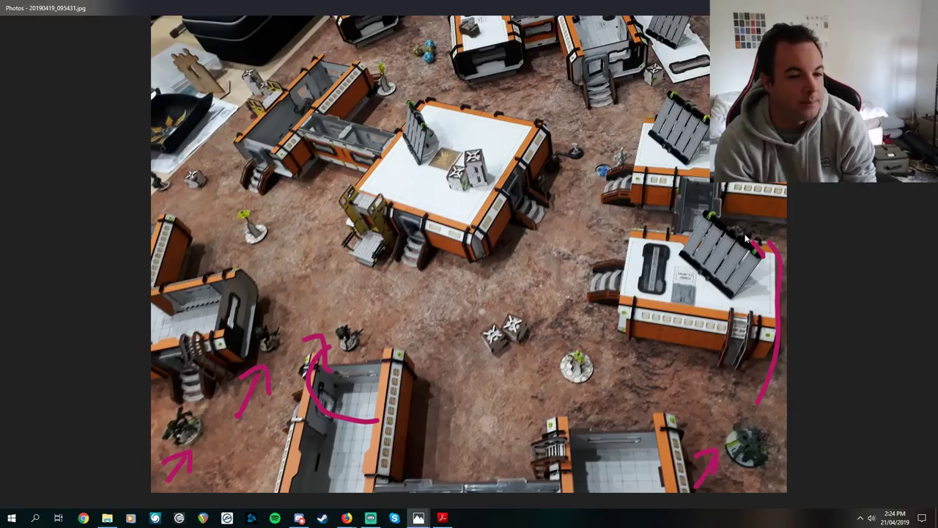
drag(373, 344, 462, 252)
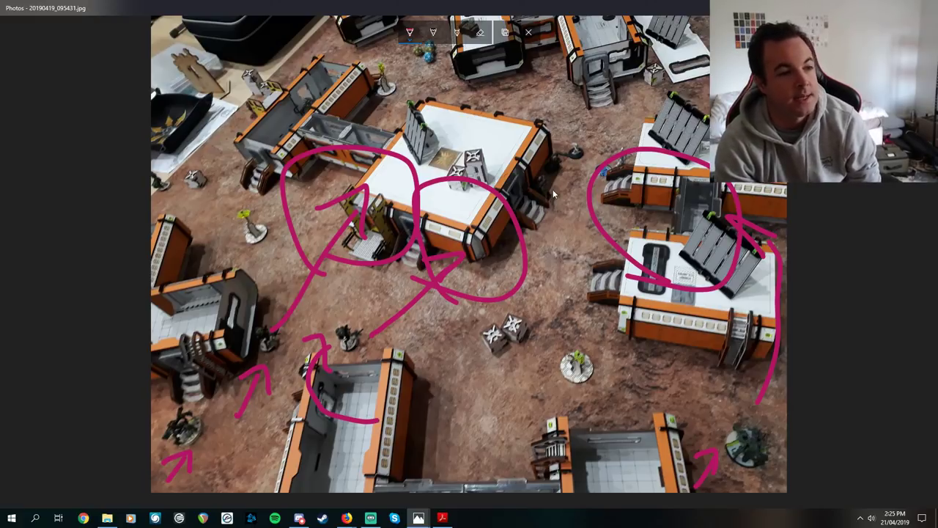
drag(233, 91, 748, 203)
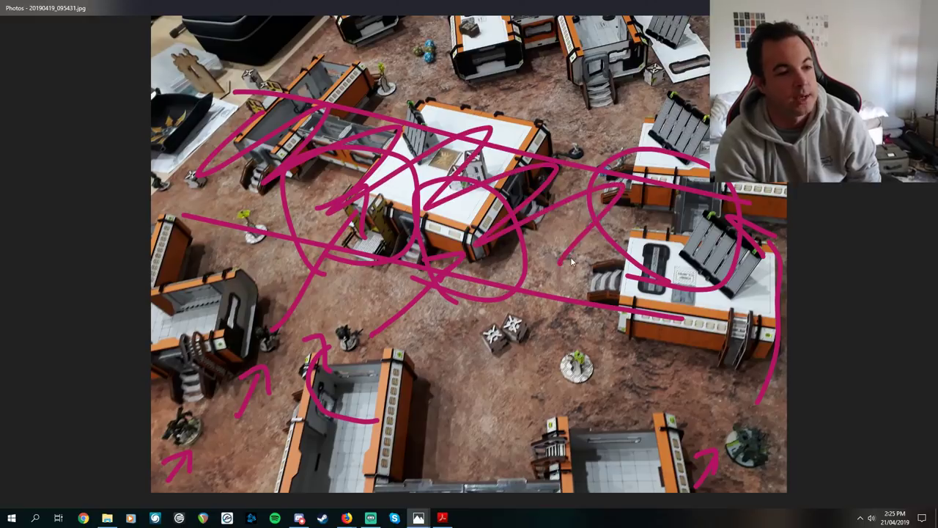
click(528, 32)
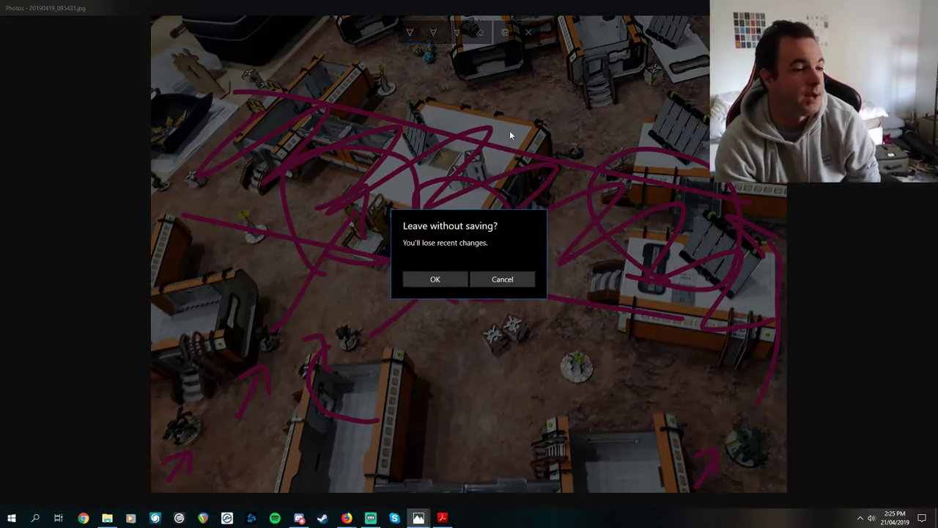
click(434, 278)
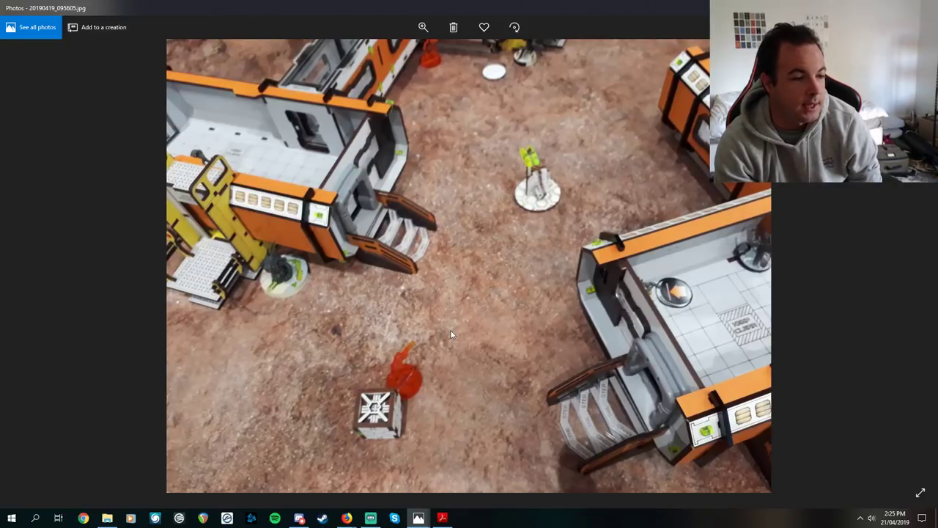
mouse_move(663, 258)
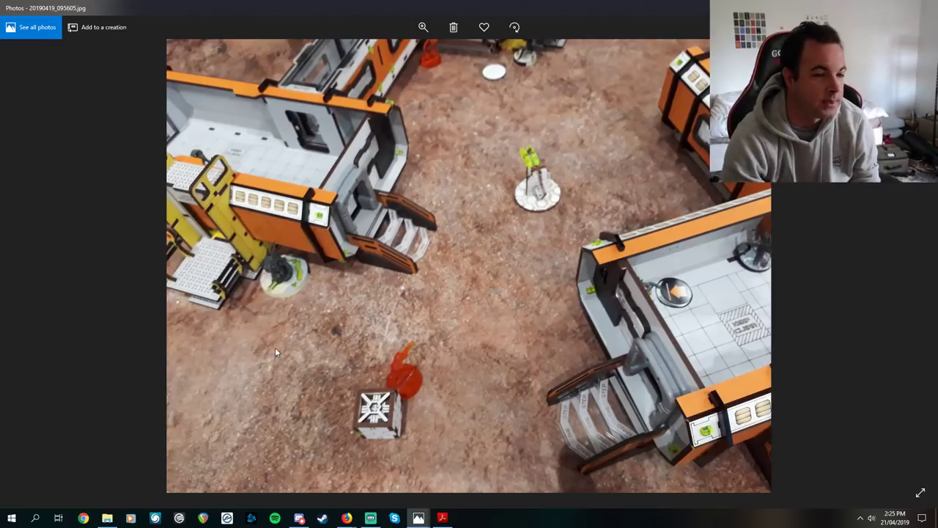
mouse_move(352, 332)
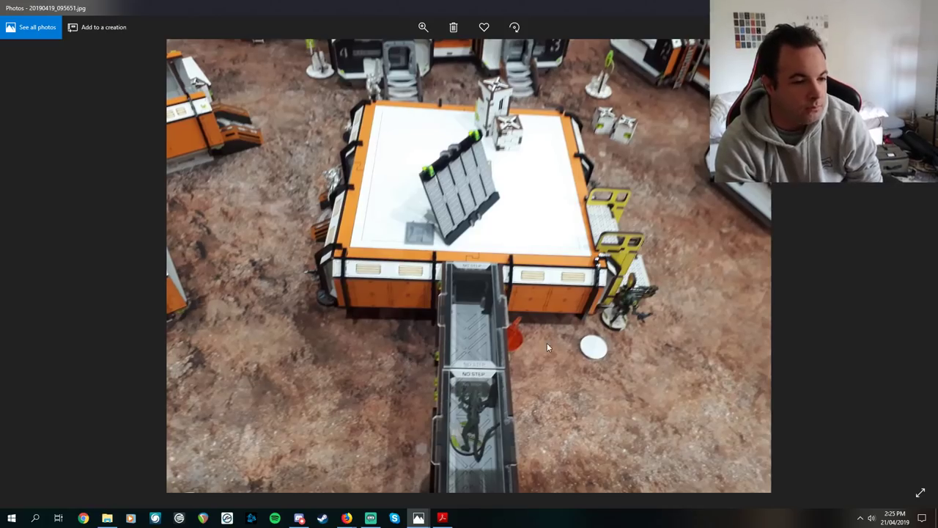
mouse_move(487, 372)
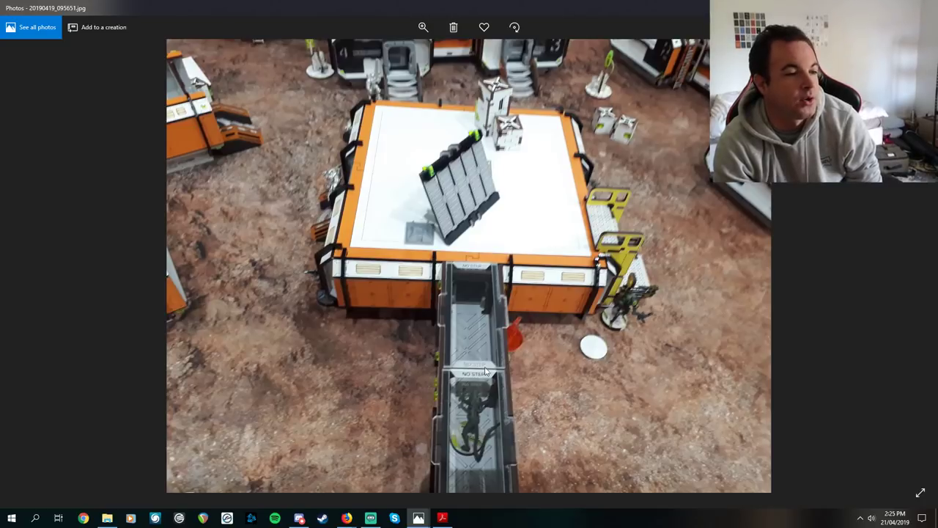
mouse_move(379, 197)
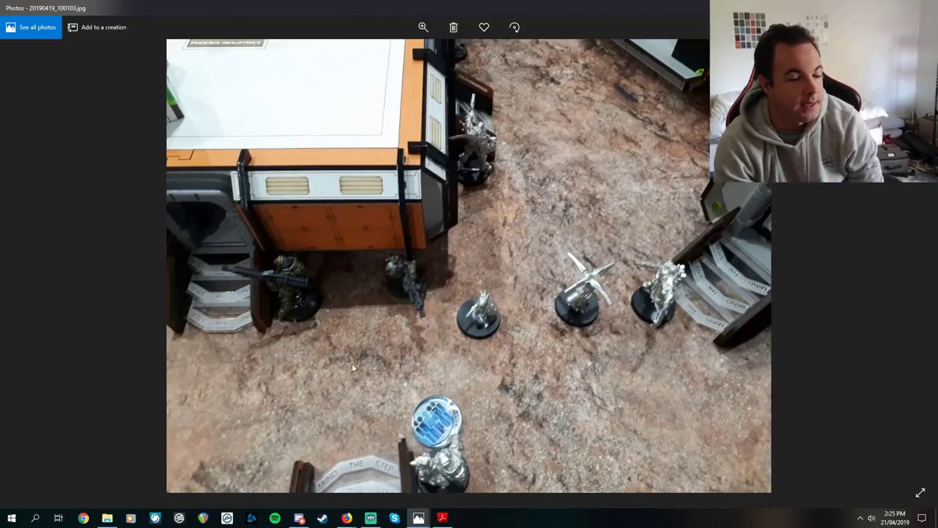
mouse_move(677, 290)
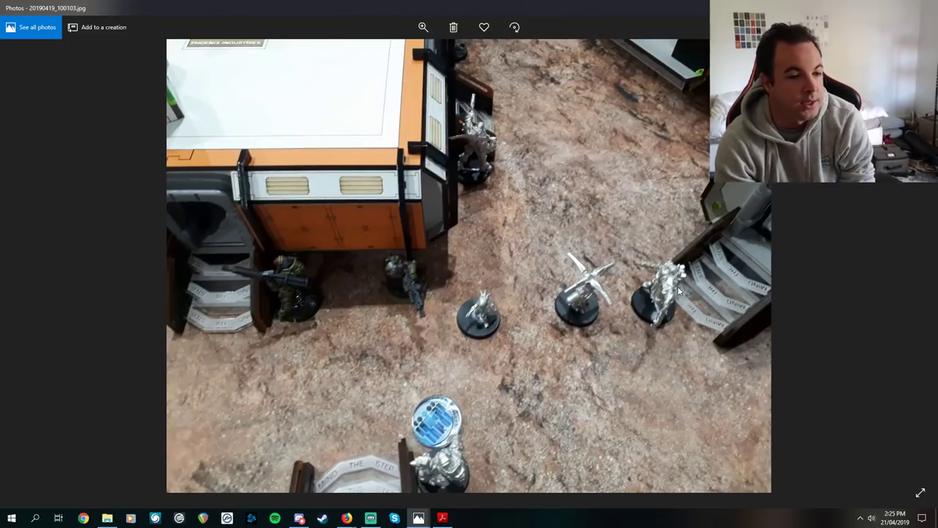
mouse_move(681, 405)
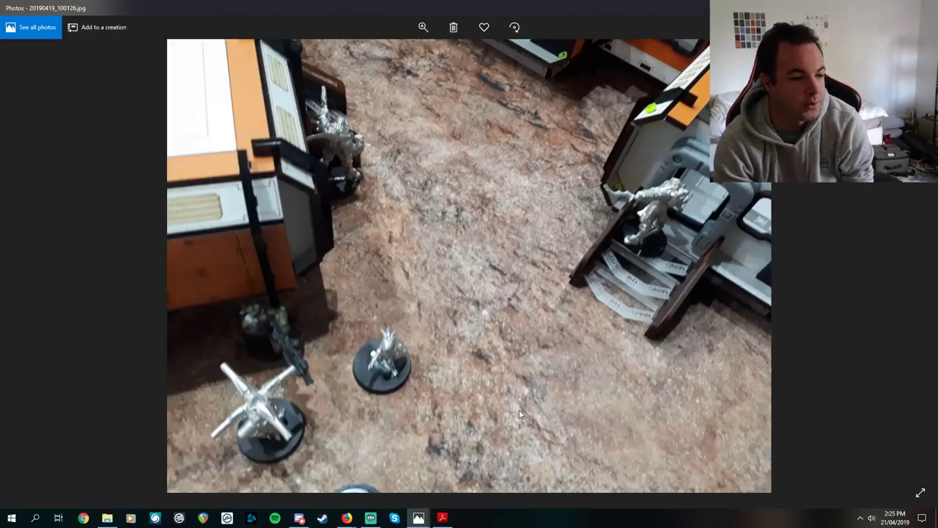
mouse_move(577, 301)
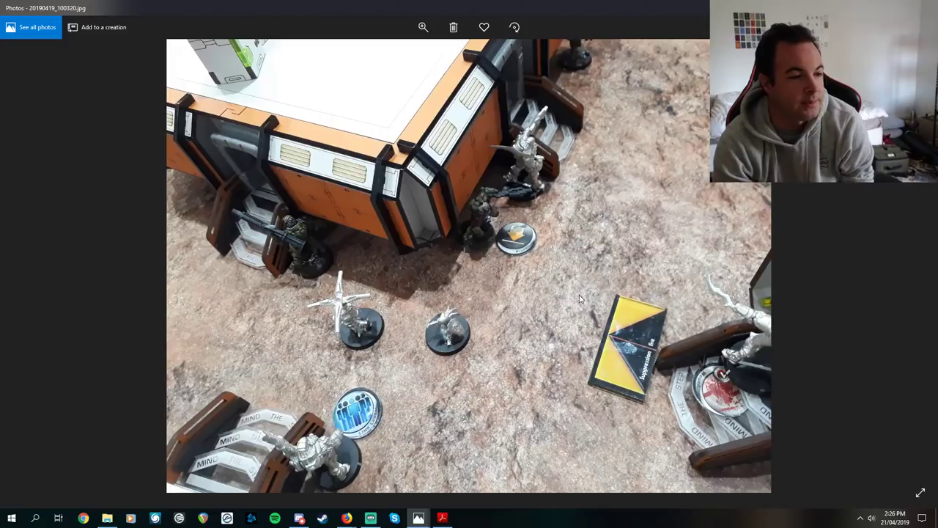
mouse_move(736, 280)
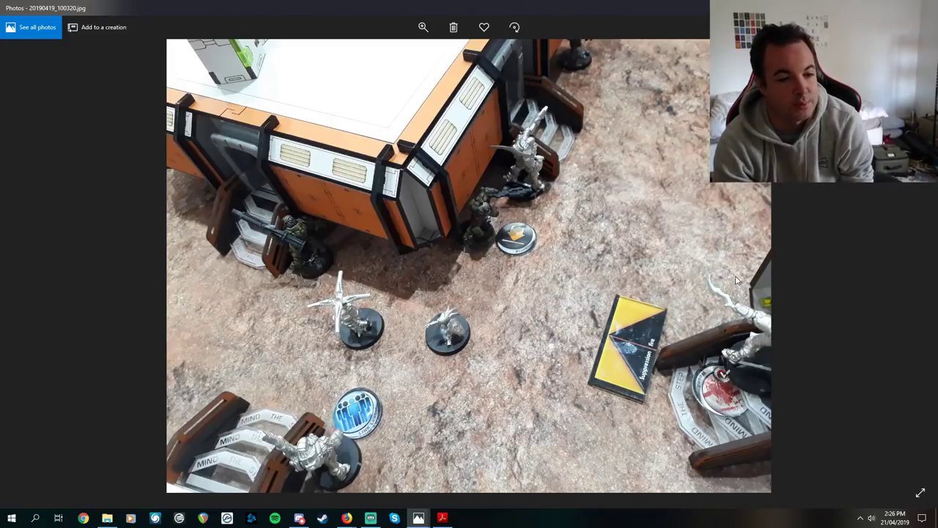
mouse_move(749, 396)
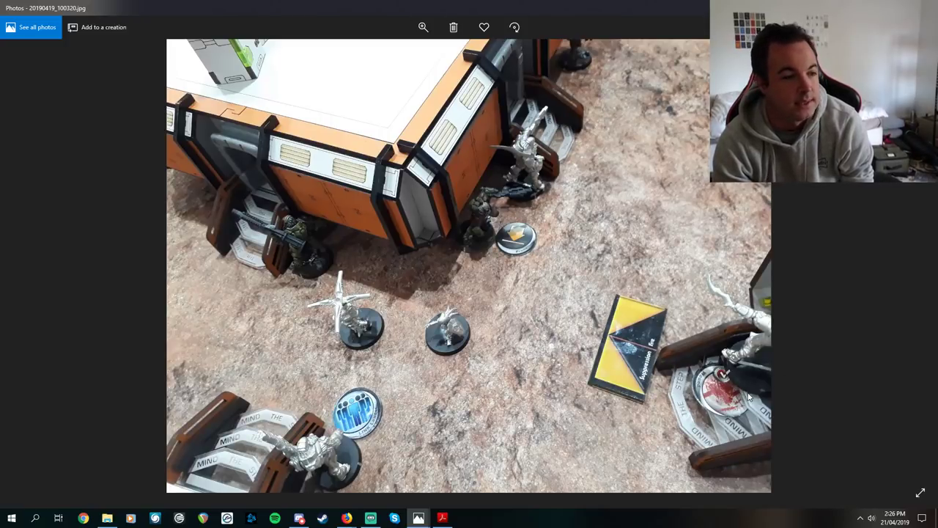
mouse_move(595, 229)
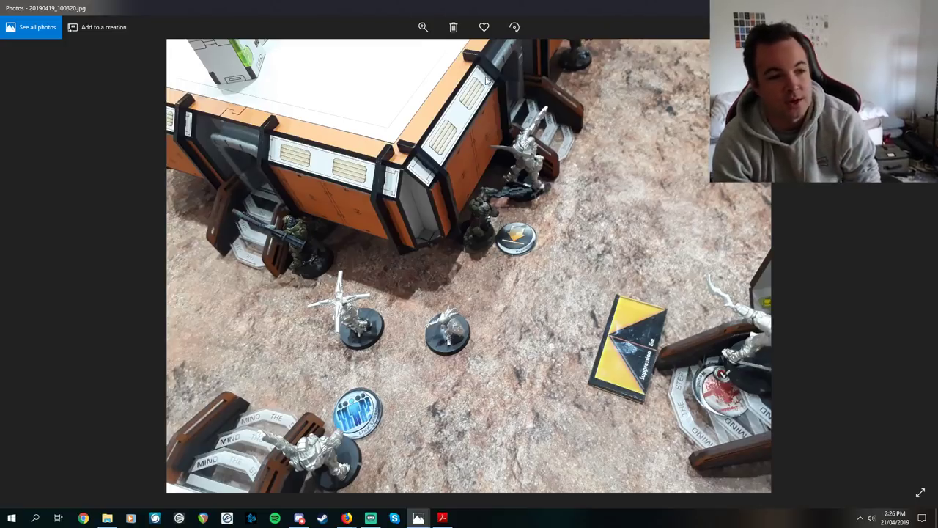
mouse_move(533, 278)
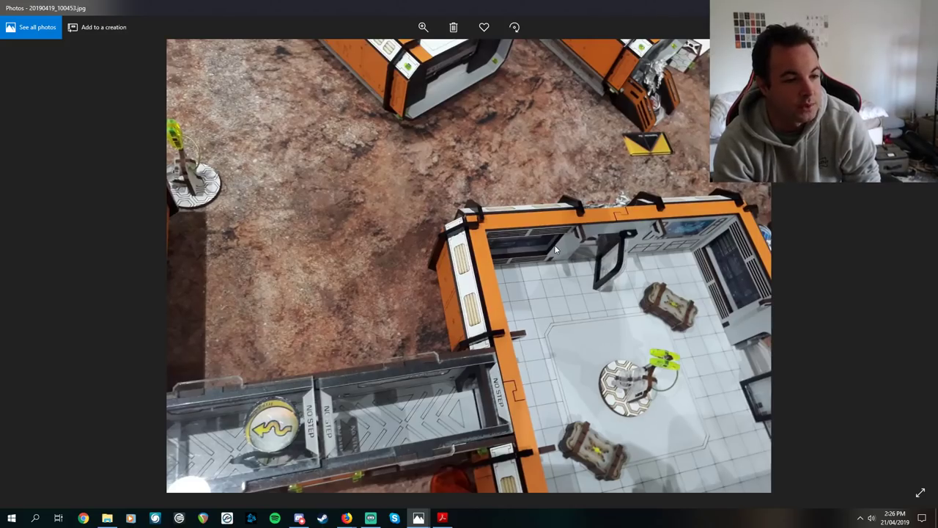
mouse_move(299, 393)
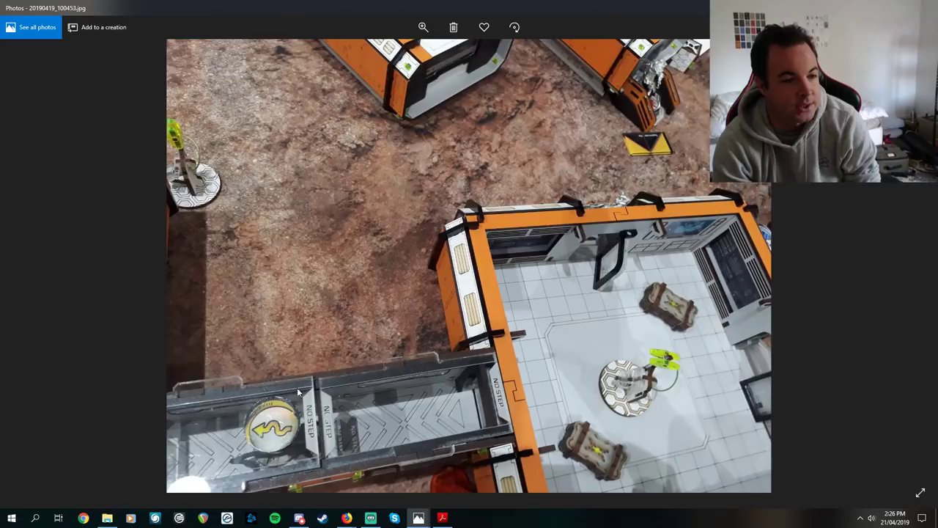
mouse_move(287, 424)
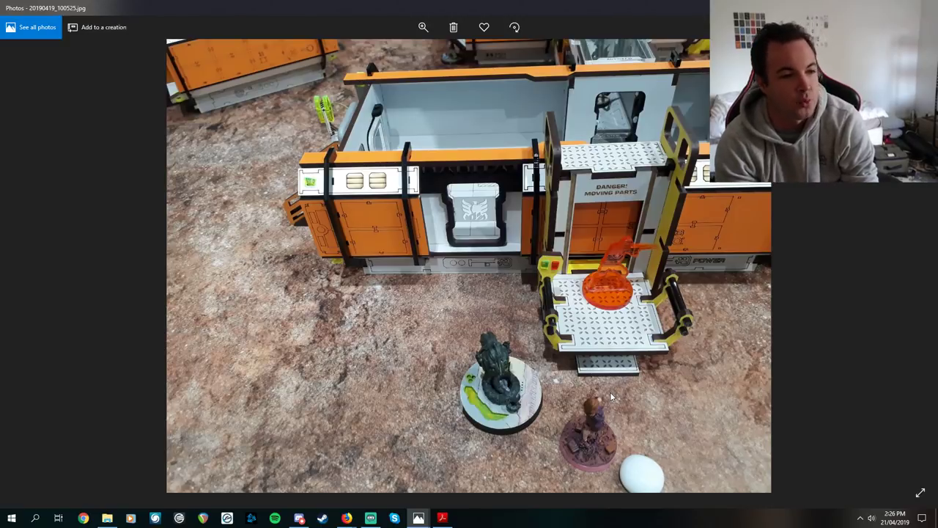
mouse_move(554, 183)
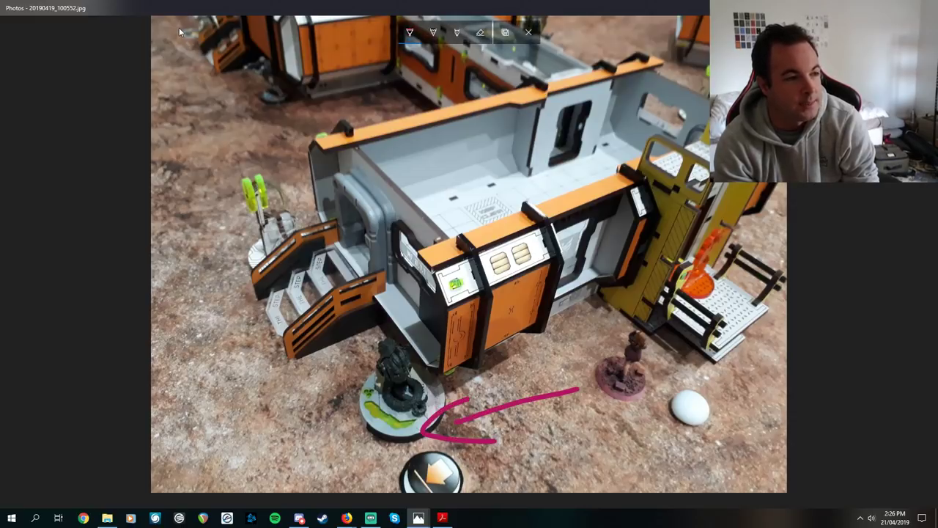
mouse_move(233, 41)
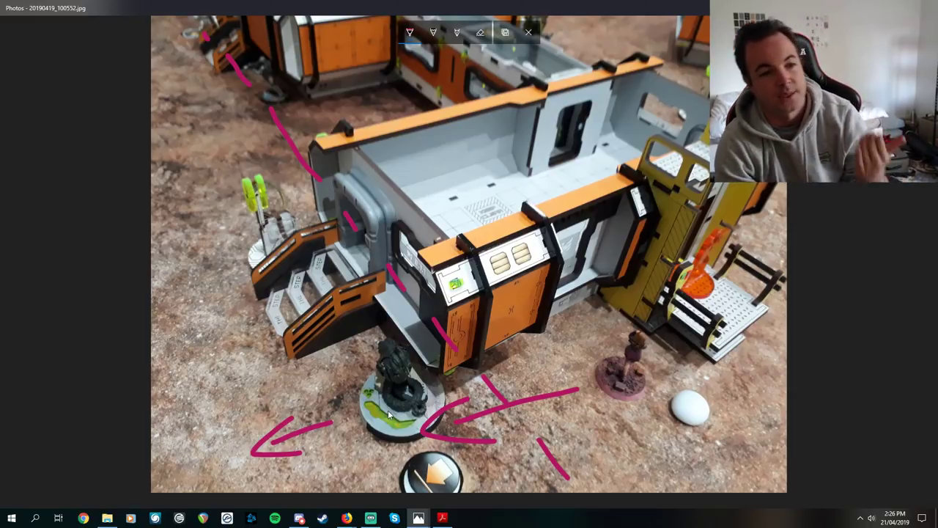
Step: Leave the arrow-covered building photo, discarding the magenta markup without saving
click(527, 32)
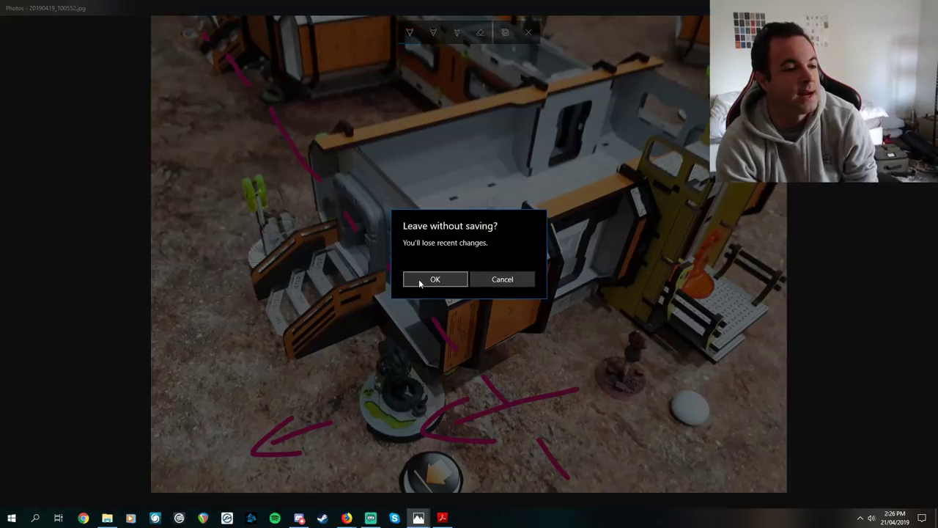
click(434, 278)
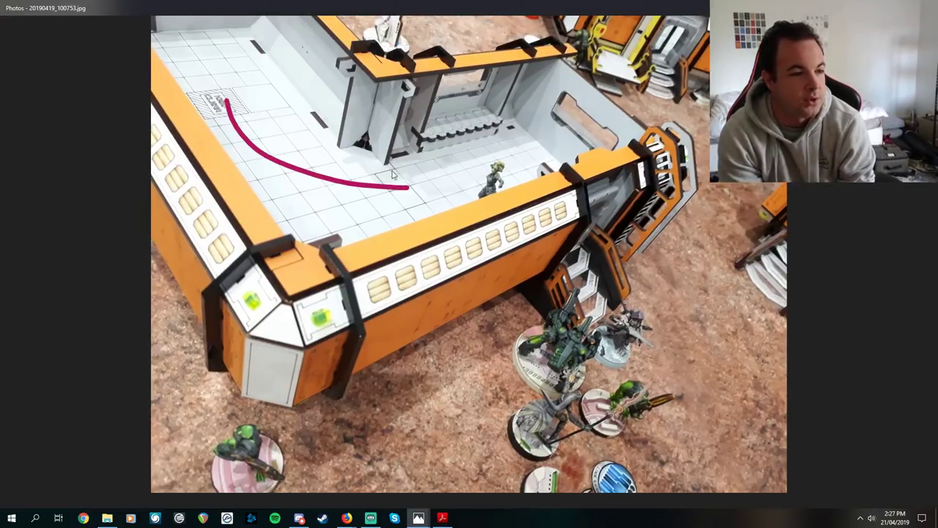
Step: Draw a curved magenta route across the room floor
drag(484, 132, 571, 227)
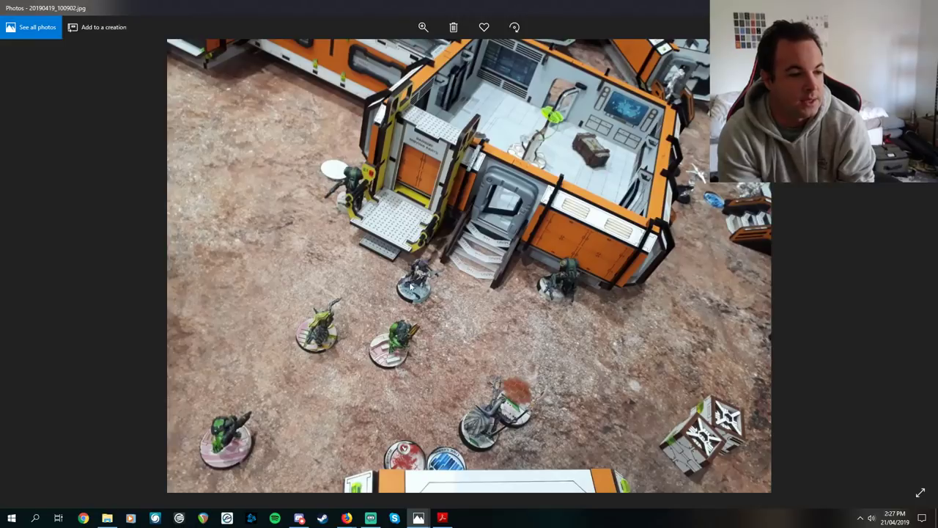
mouse_move(645, 159)
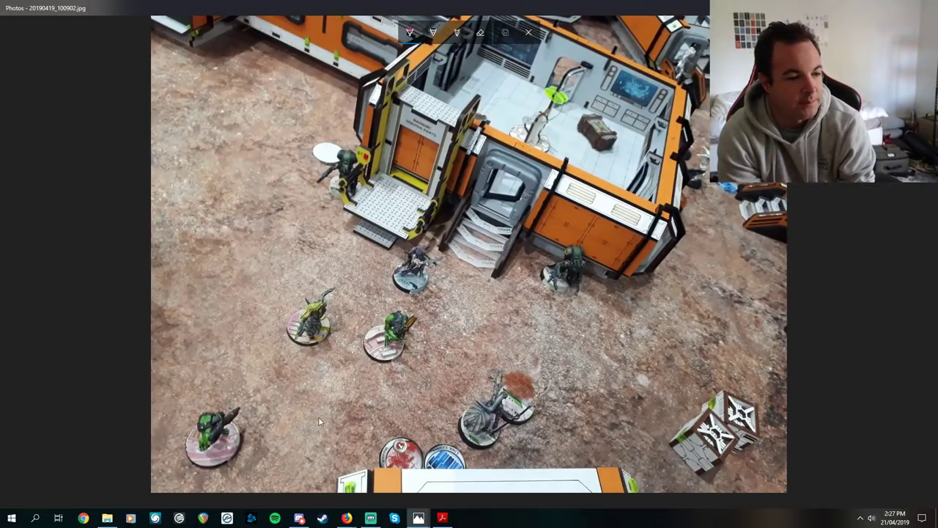
Step: Draw a magenta arrow toward the lower miniature and a dashed route toward the table's top right
drag(320, 418, 447, 407)
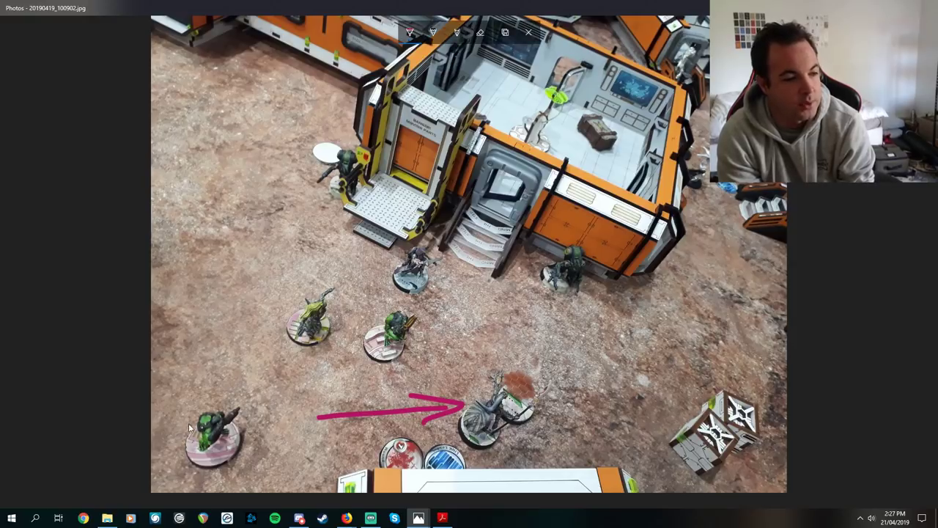
drag(527, 429, 667, 275)
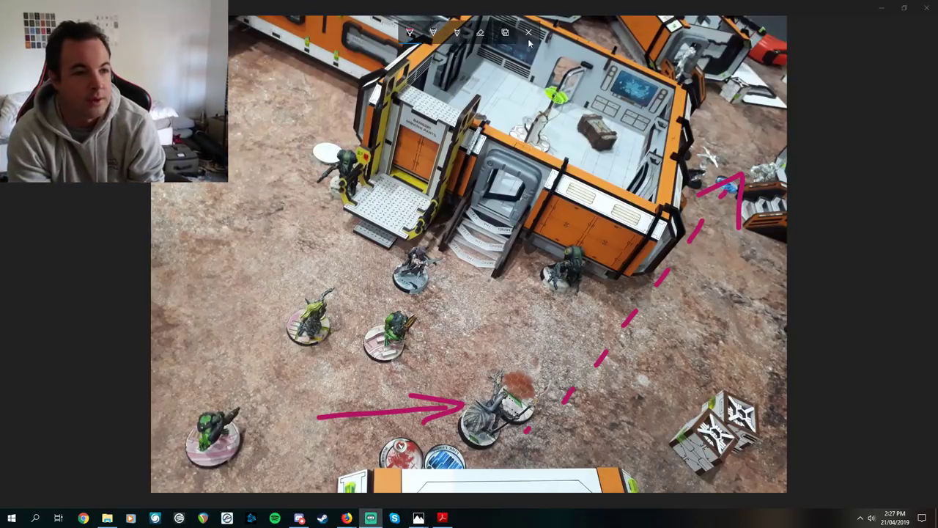
click(528, 32)
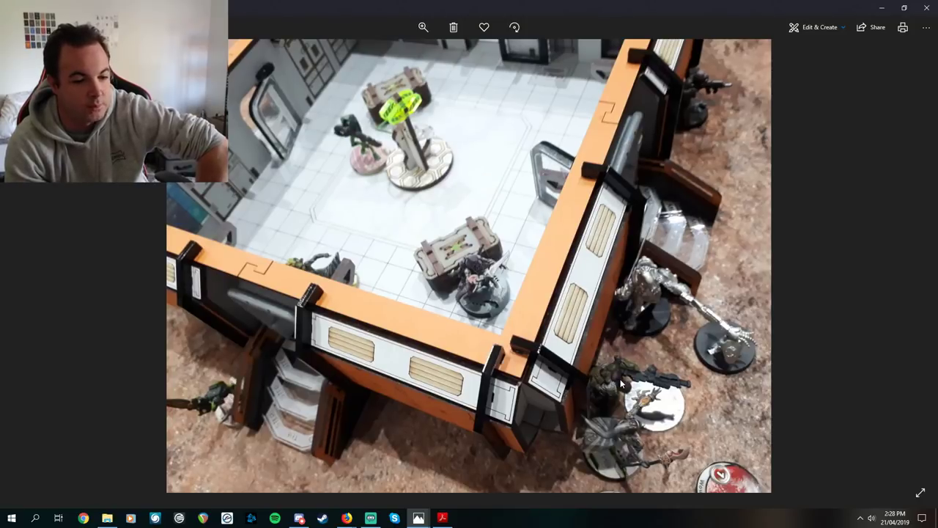
mouse_move(711, 285)
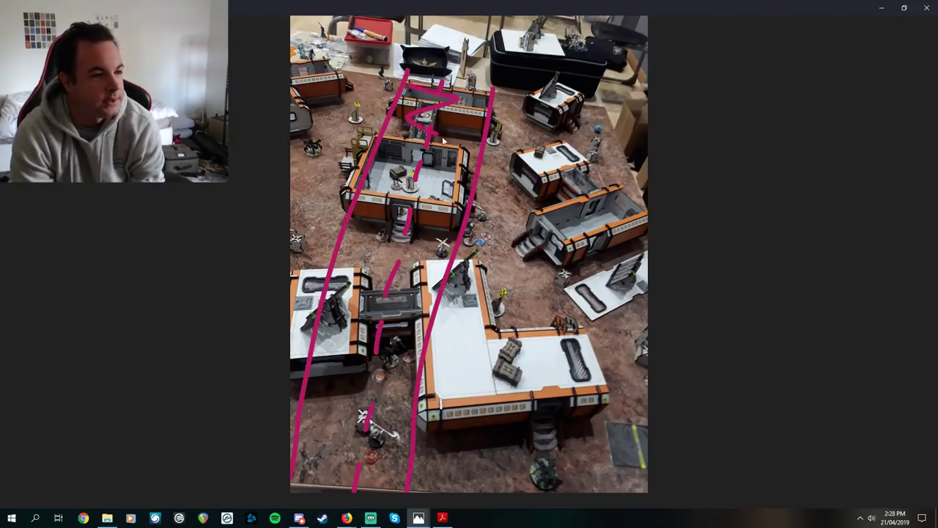
Step: Draw long magenta zone lines, a zigzag route up the table and loops around the top buildings
drag(442, 144, 338, 484)
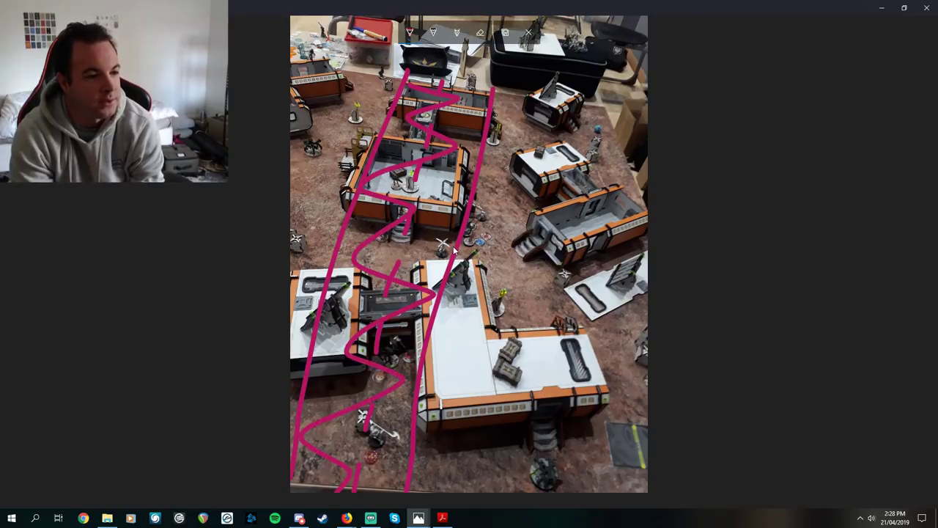
drag(455, 249, 390, 125)
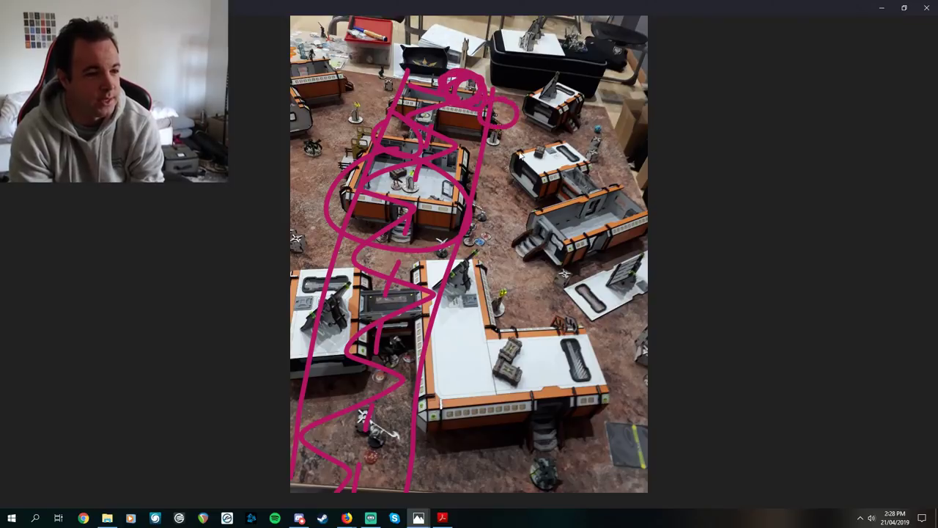
drag(543, 88, 476, 484)
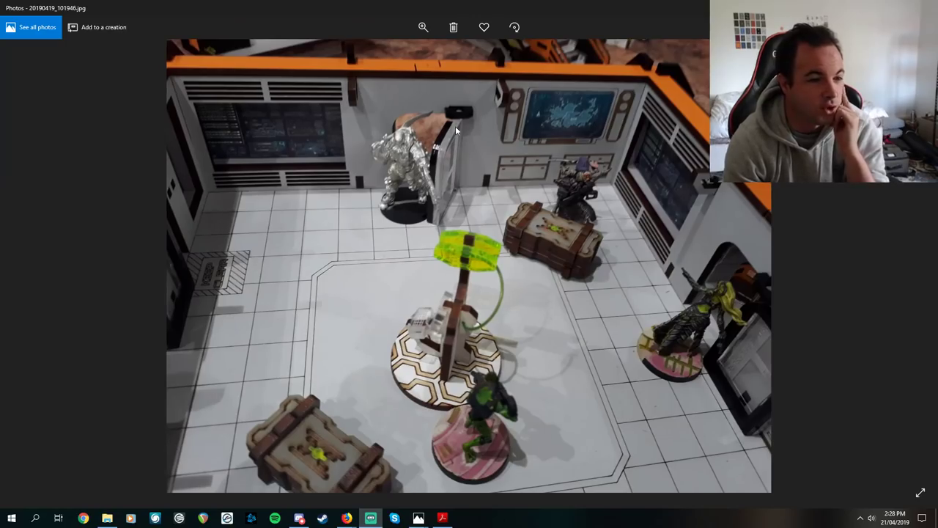
mouse_move(585, 451)
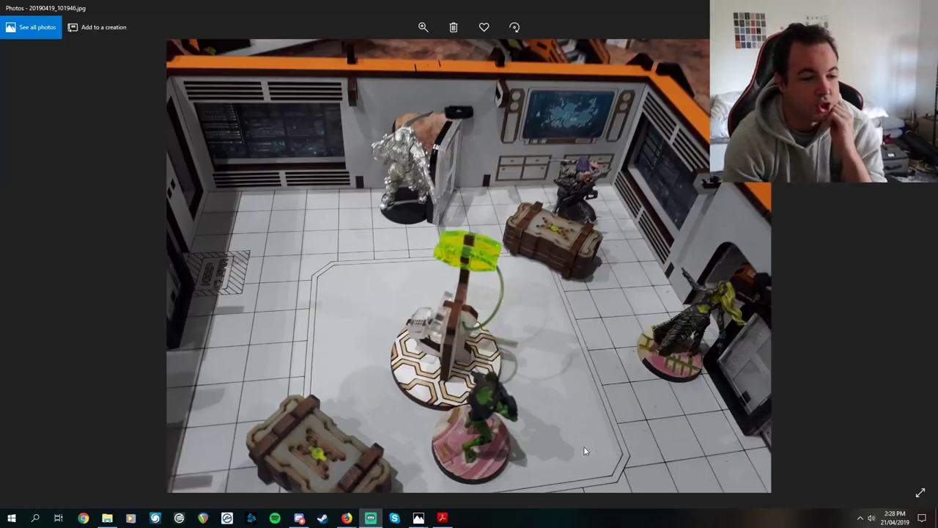
mouse_move(586, 223)
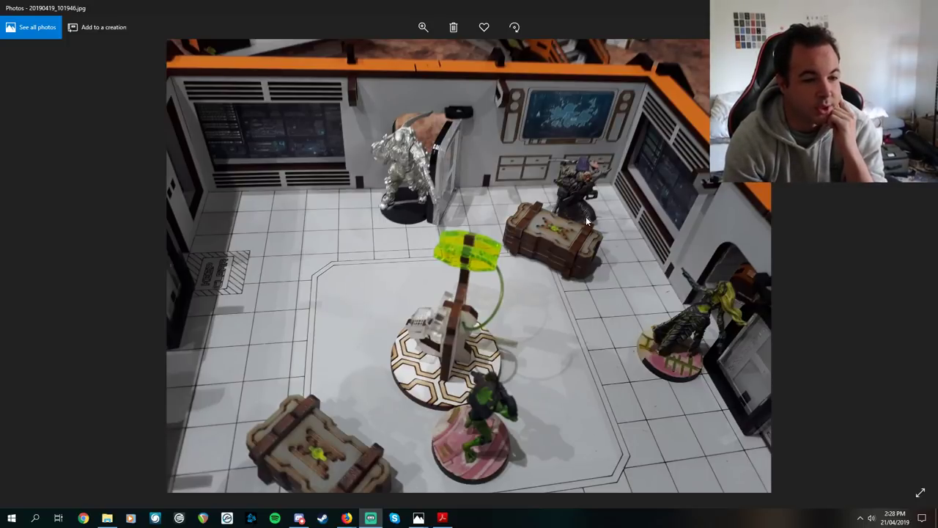
mouse_move(604, 357)
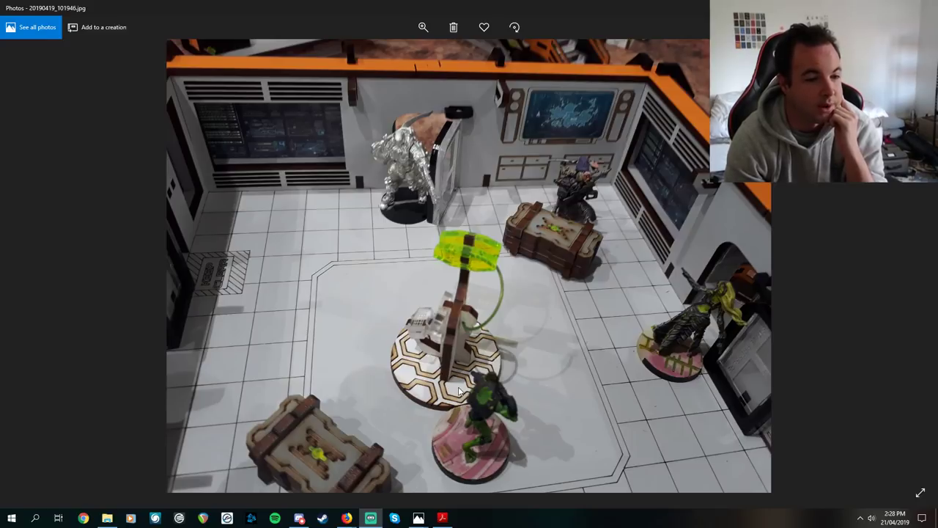
mouse_move(449, 434)
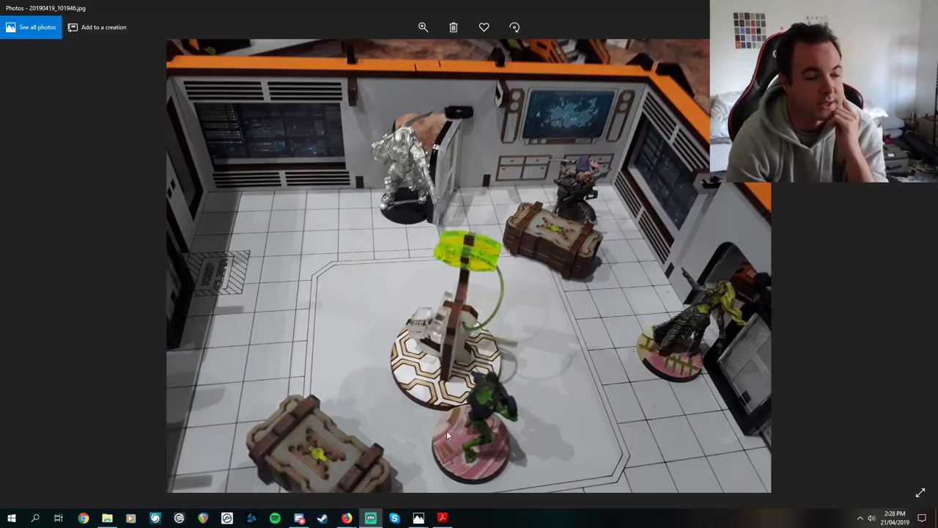
mouse_move(496, 393)
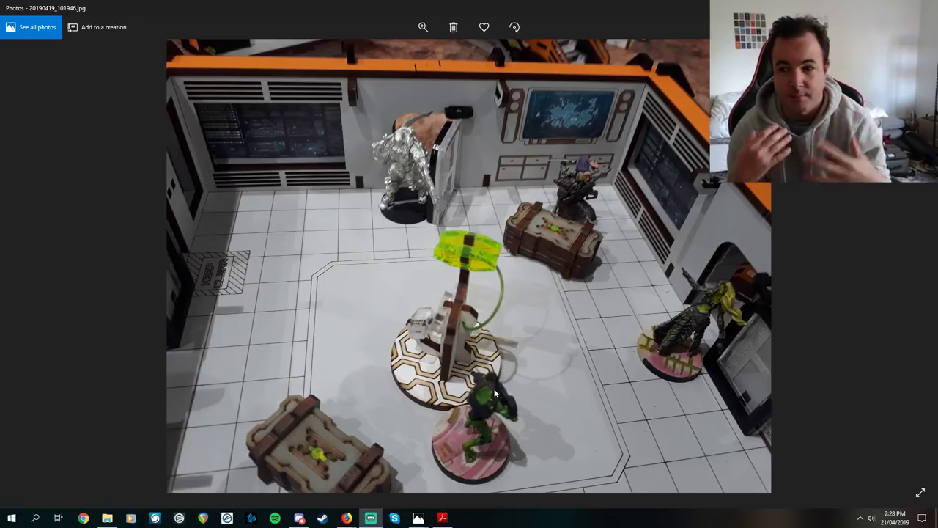